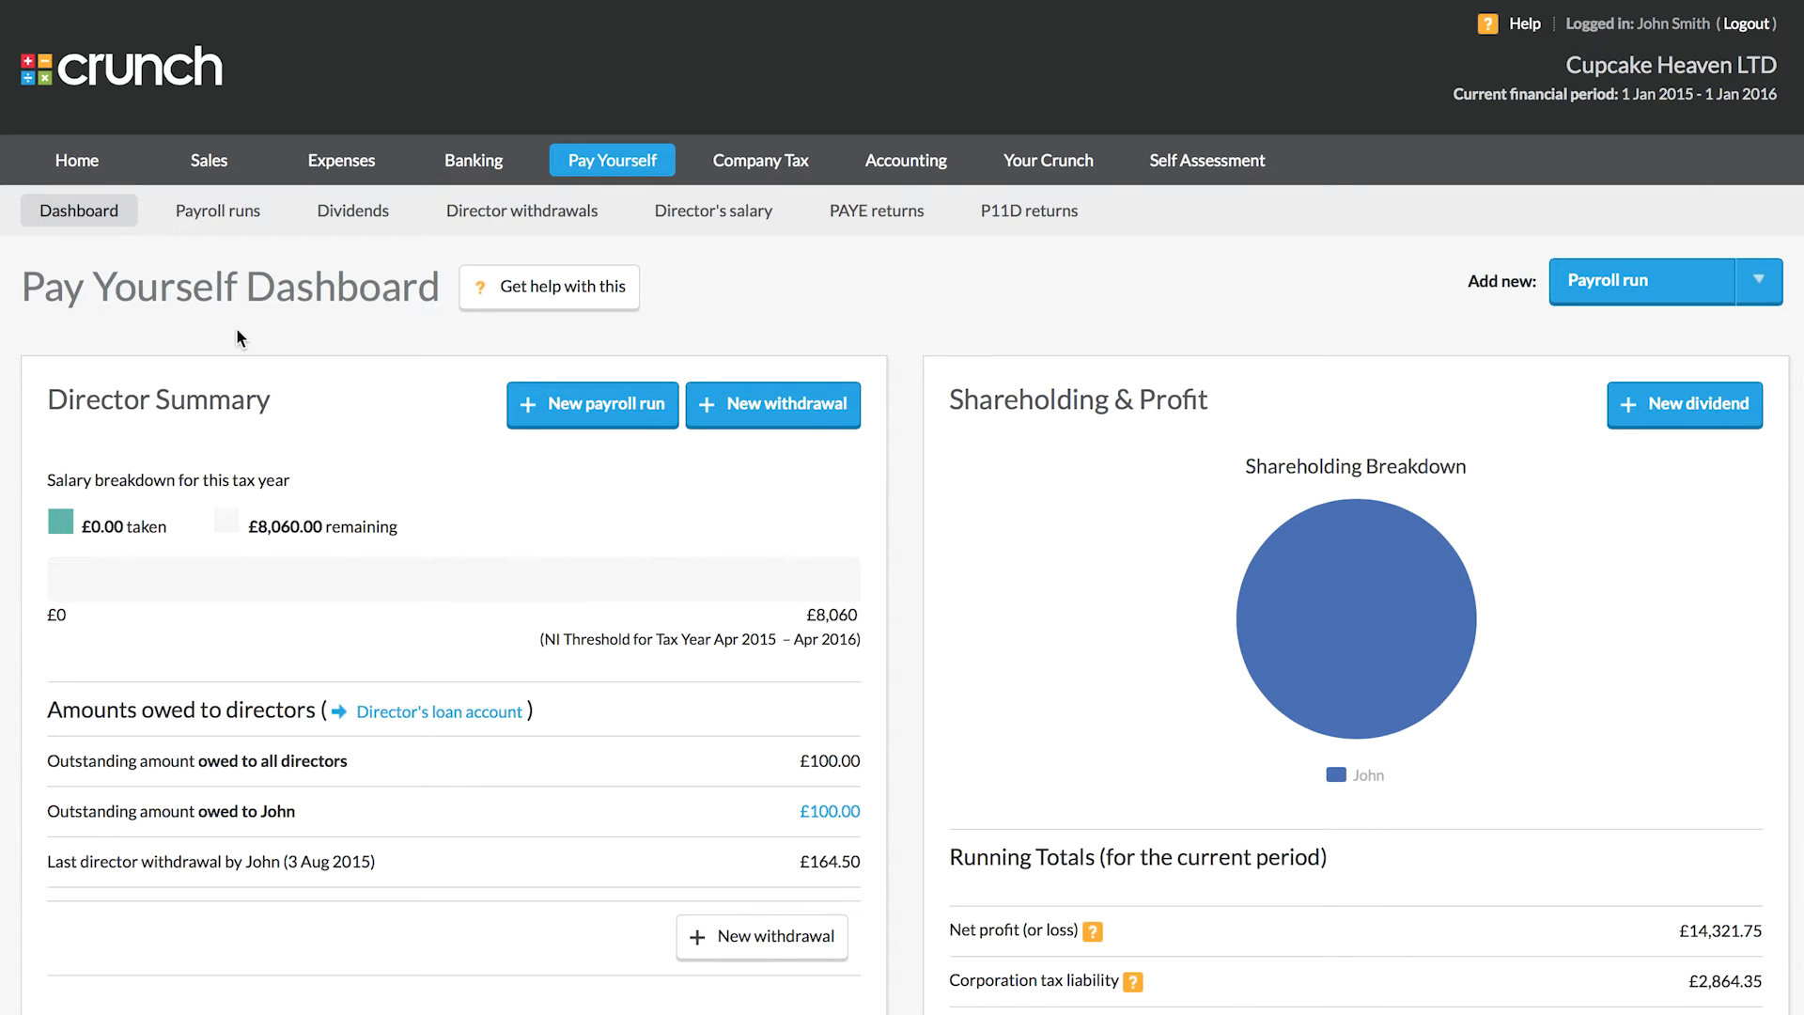
mouse_move(361, 213)
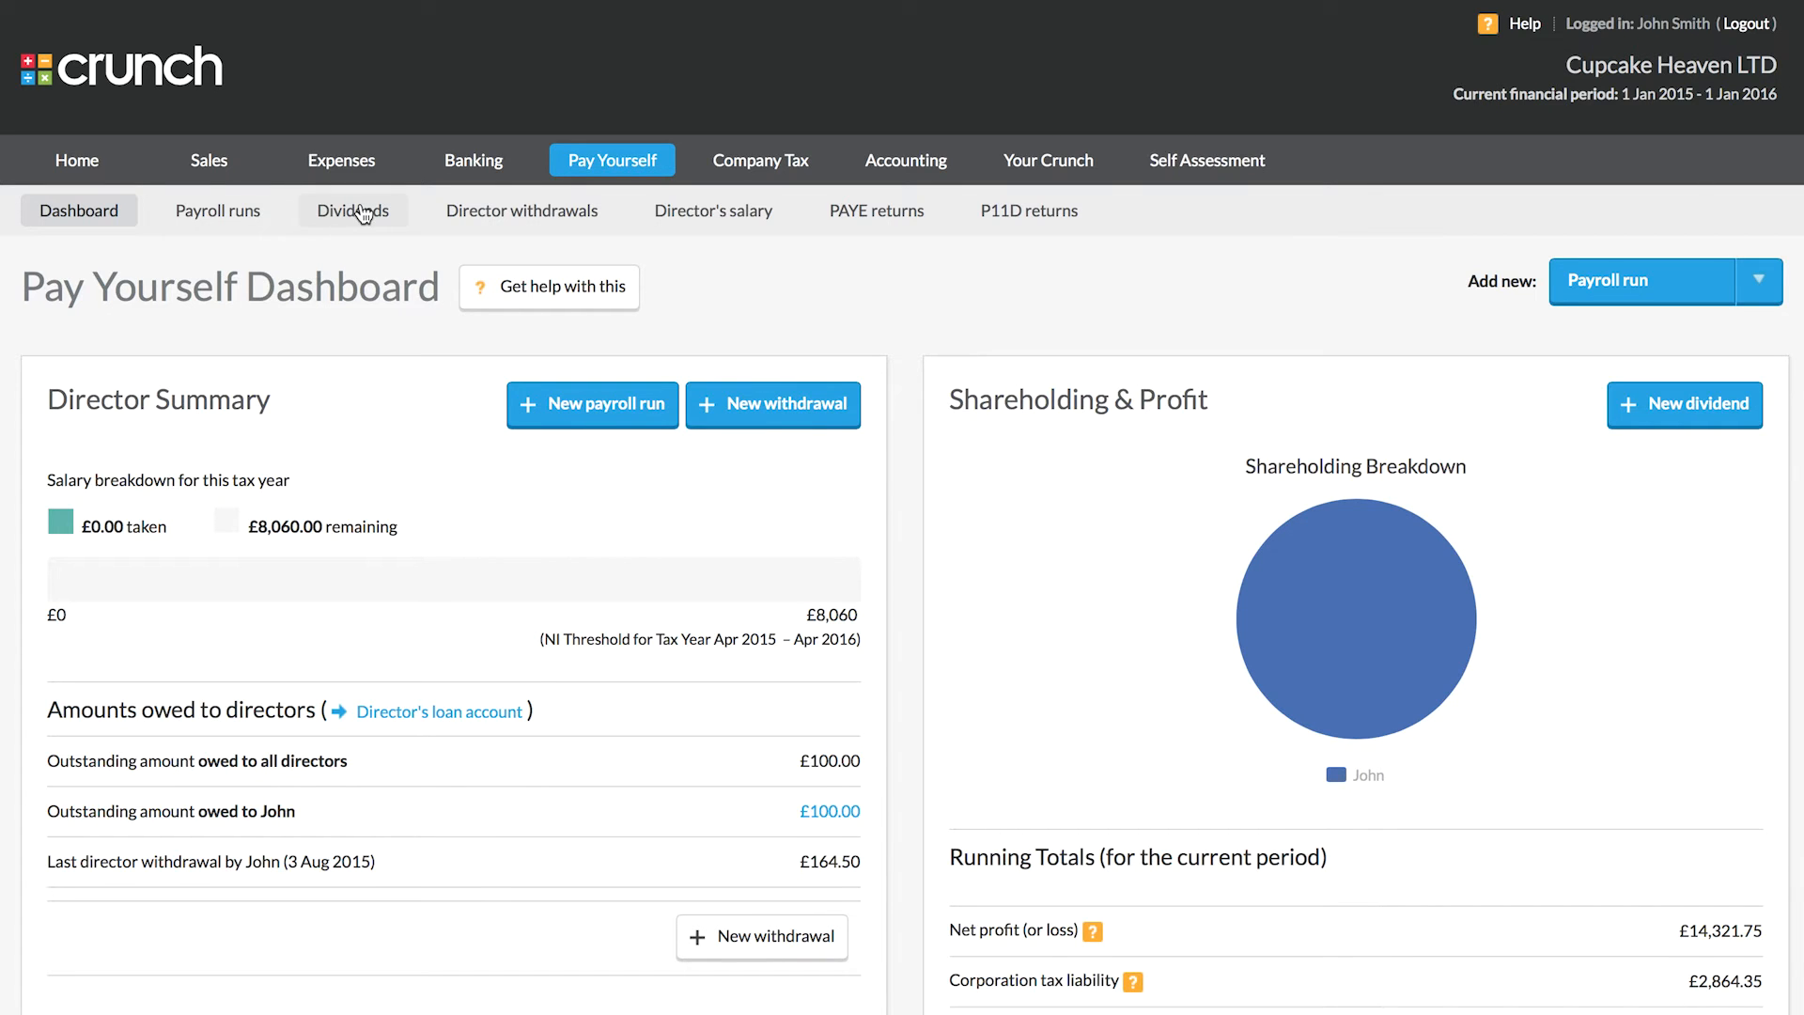
Step: Show the Dividends list for Cupcake Heaven LTD, currently empty
left_click(354, 210)
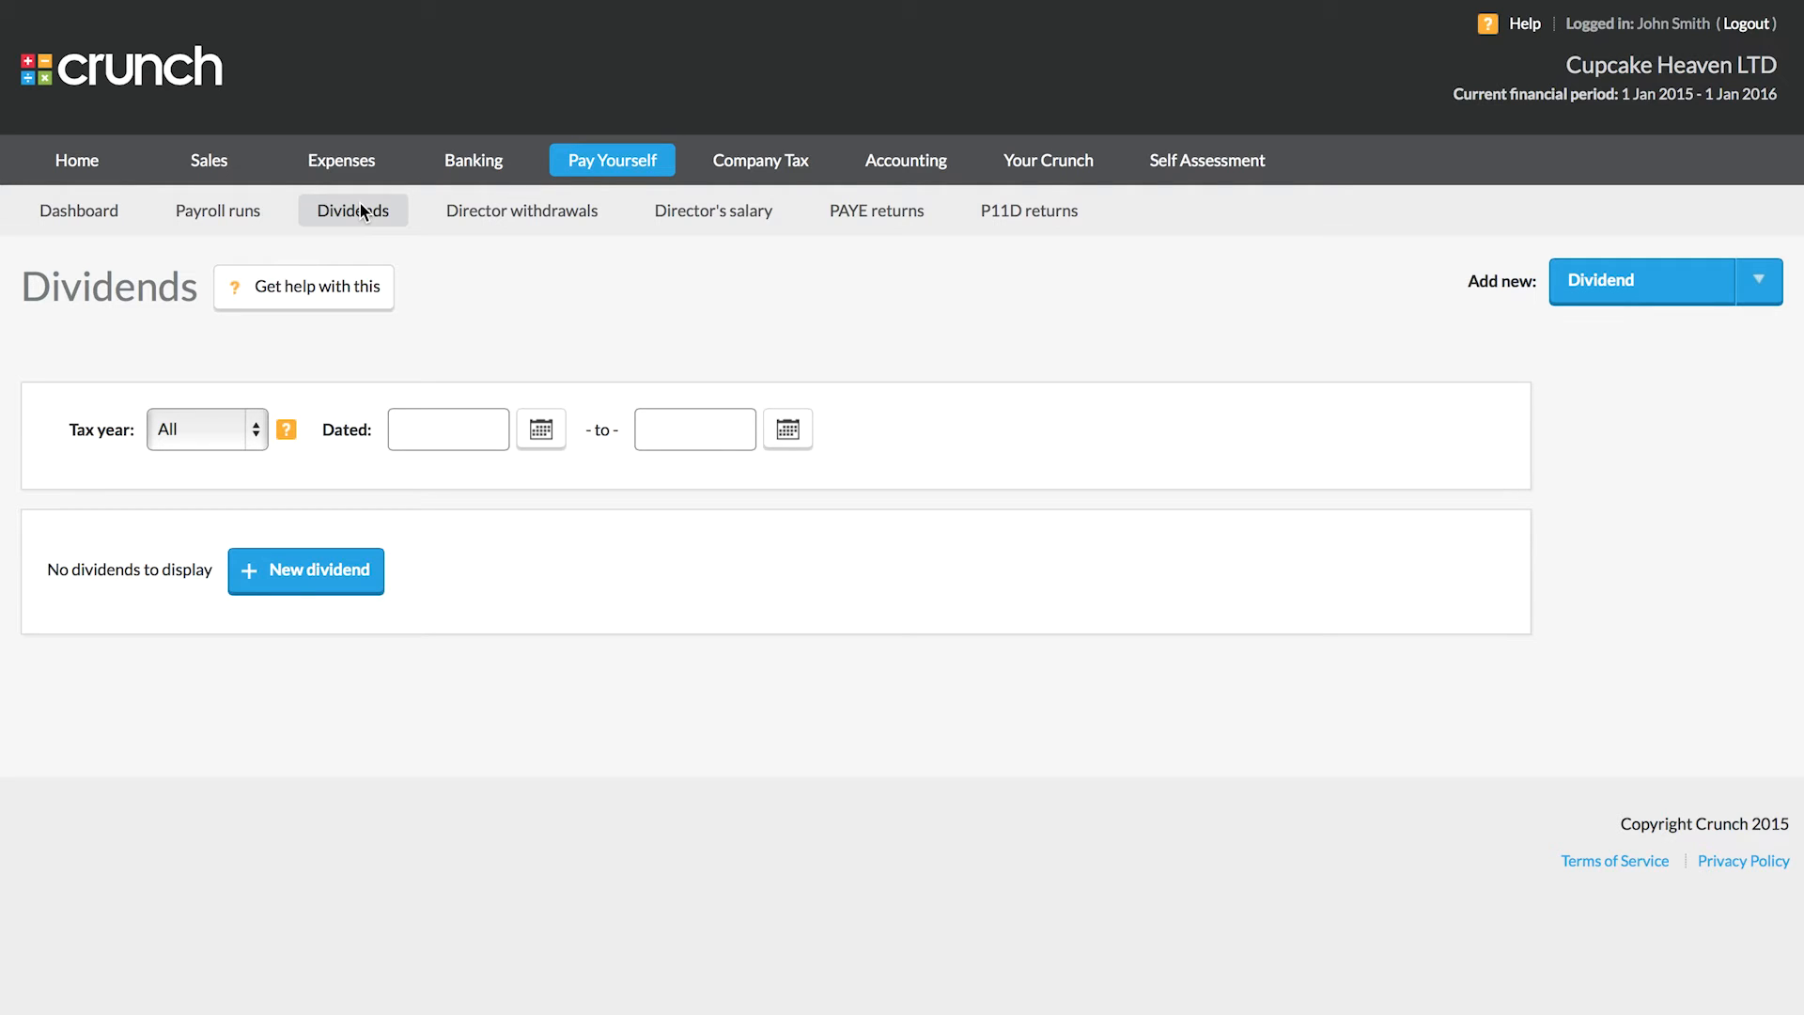
Step: Start a new dividend, bringing up the blank form dated 03/08/2015
left_click(304, 571)
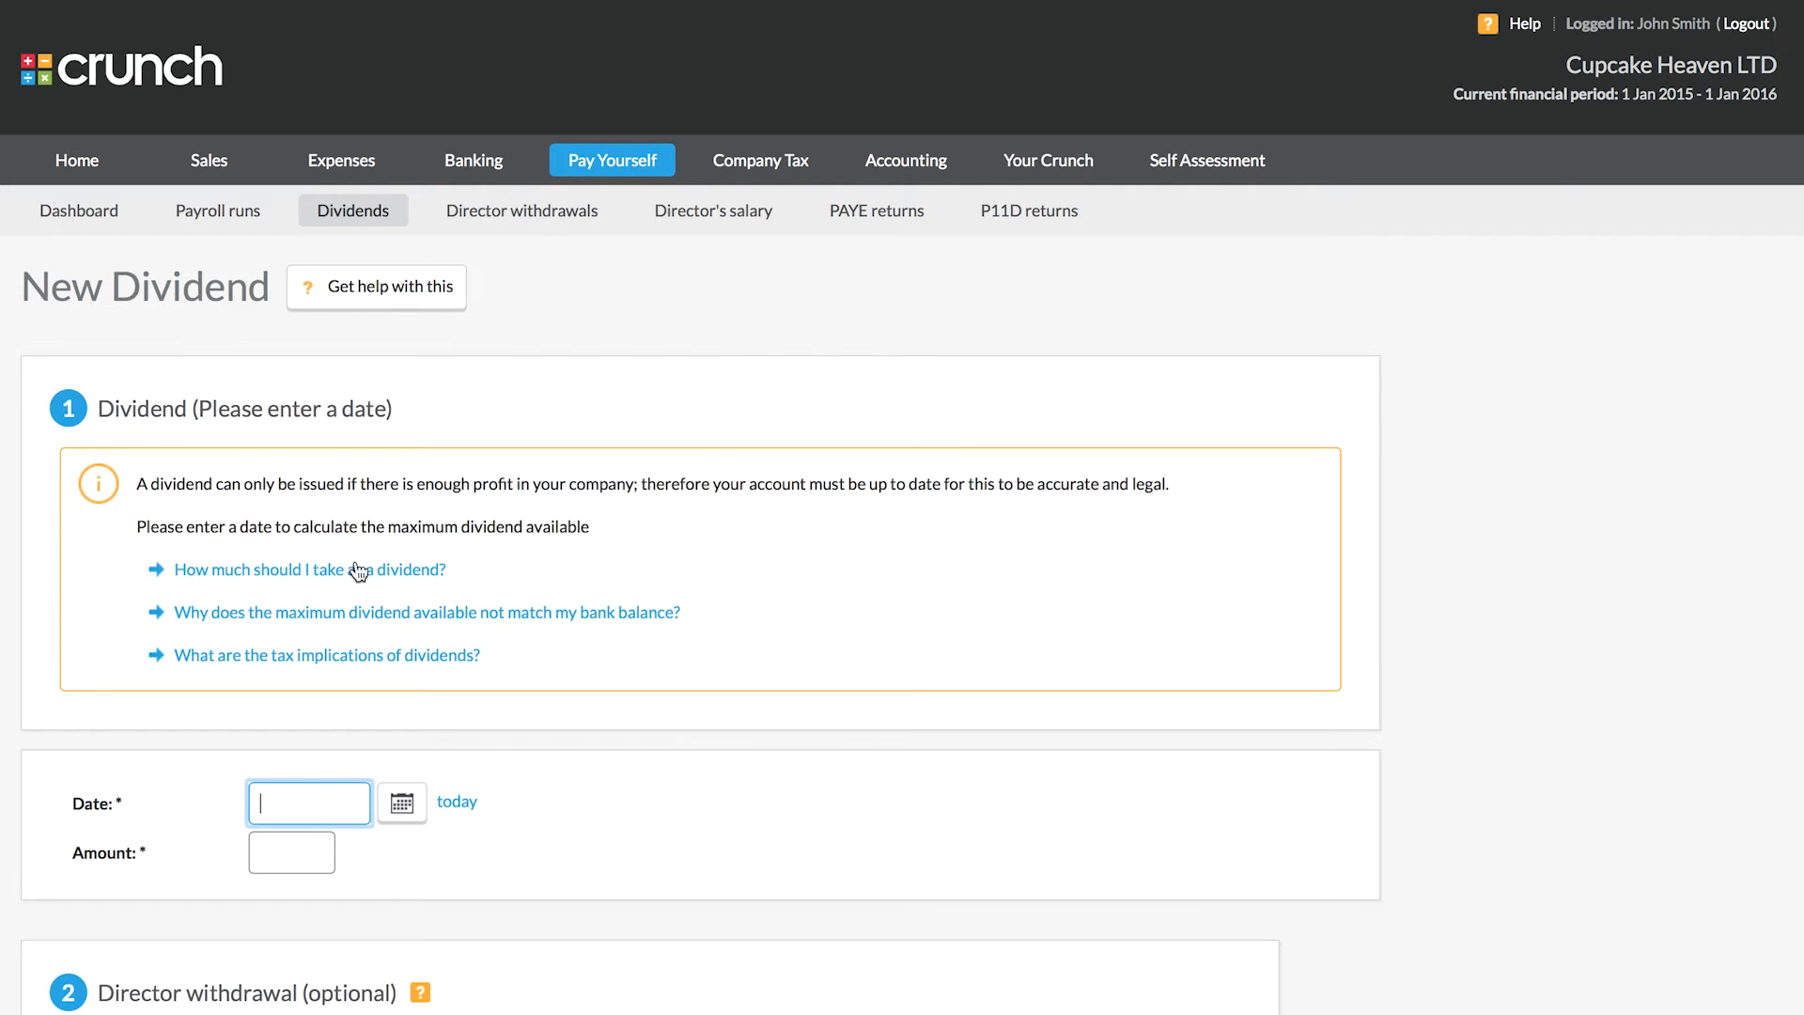
mouse_move(602, 788)
type("03/08/2015")
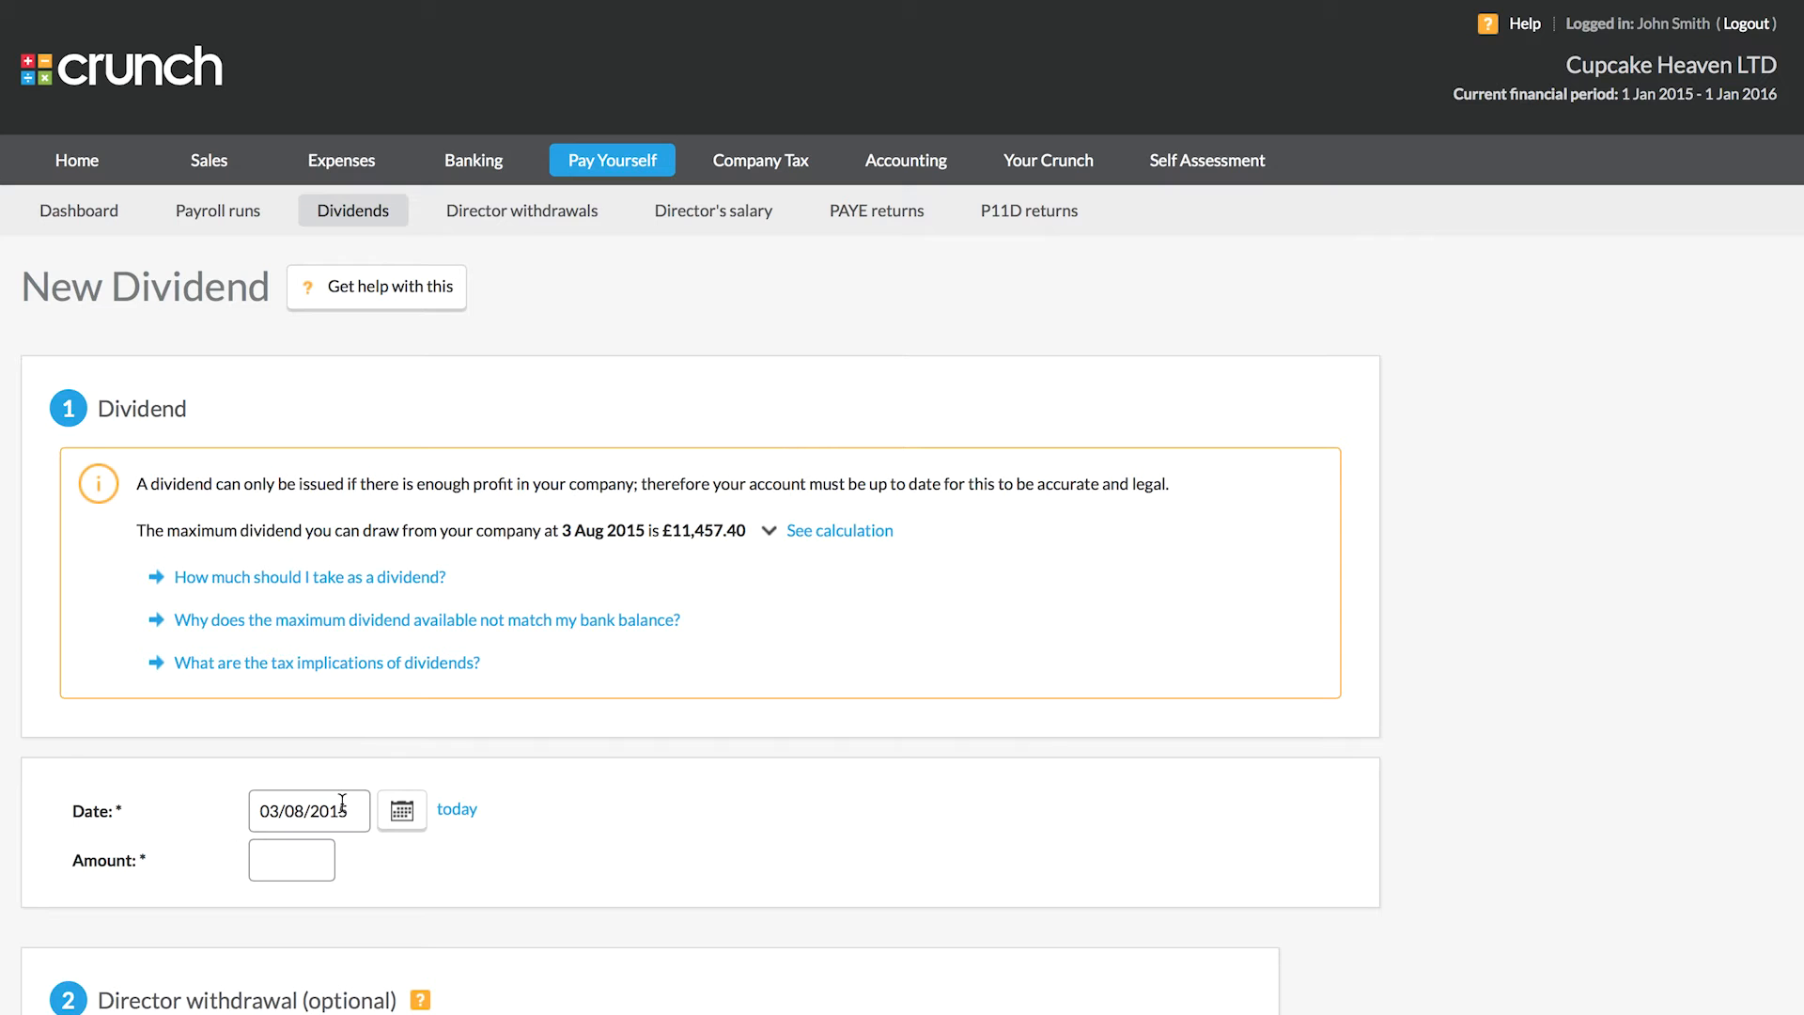
Step: Expand the maximum dividend calculation from income £14,600.50 down to £11,457.40 available
left_click(838, 530)
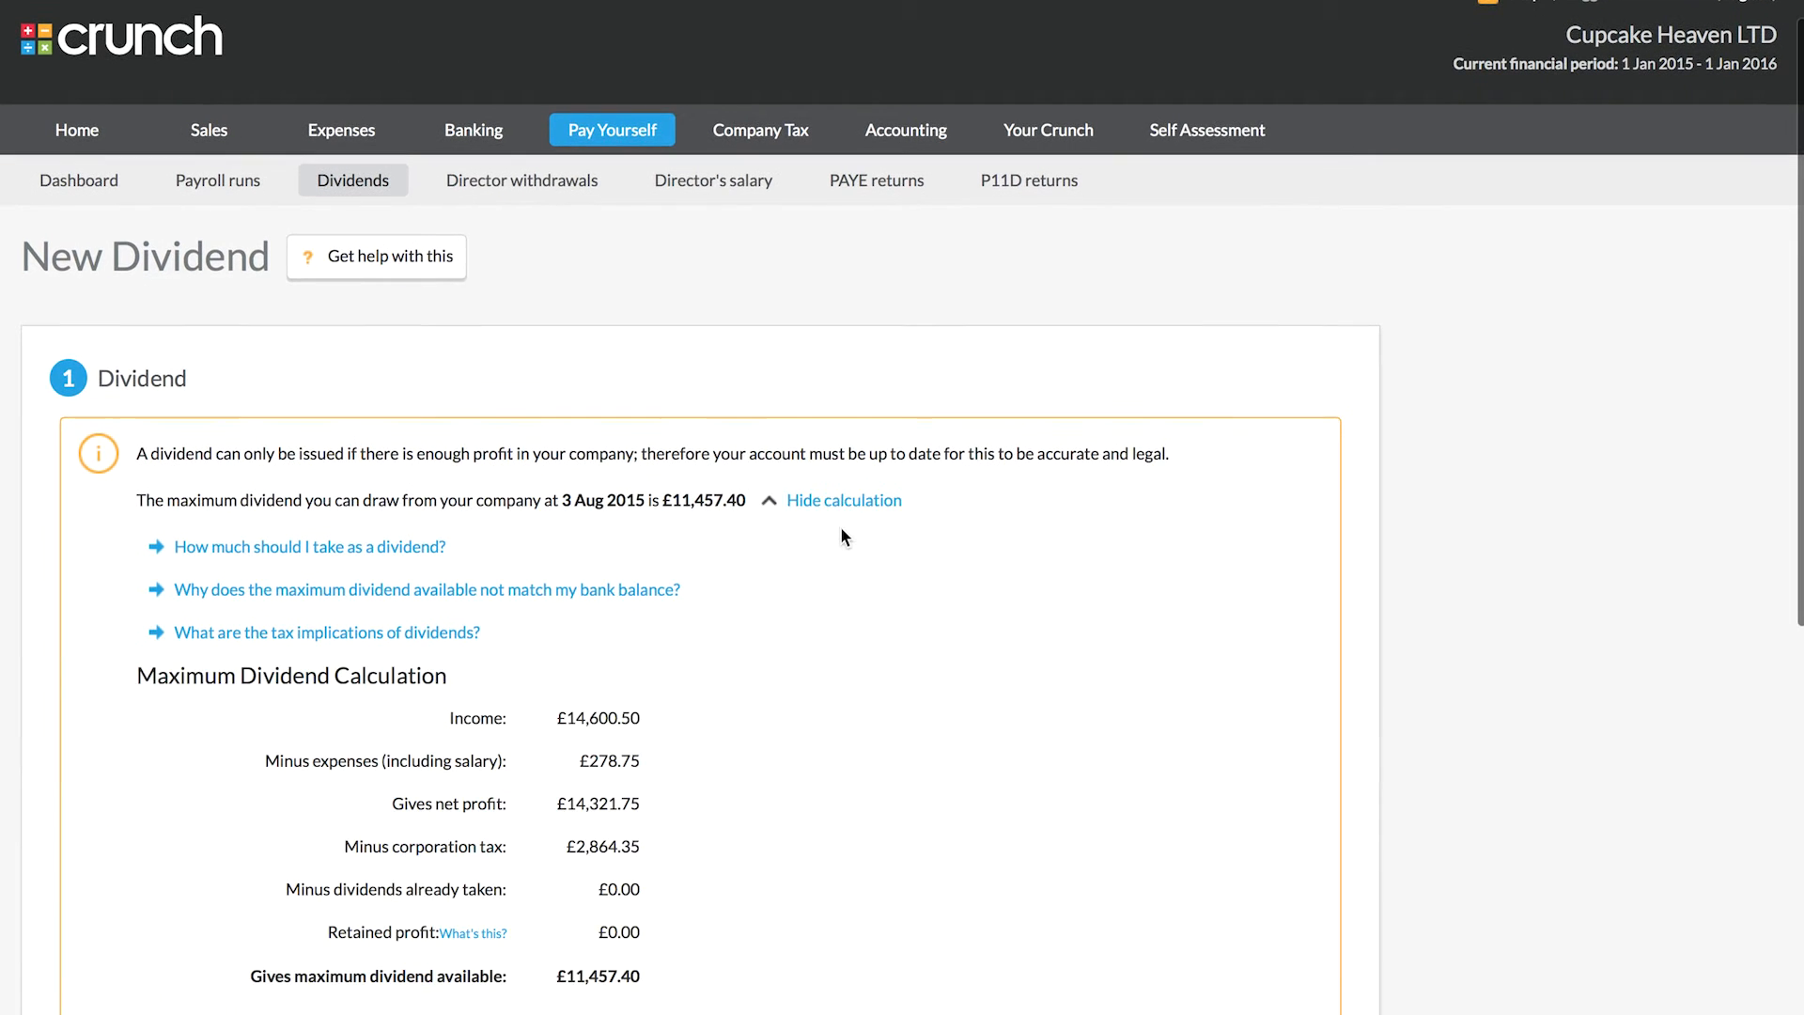
mouse_move(974, 562)
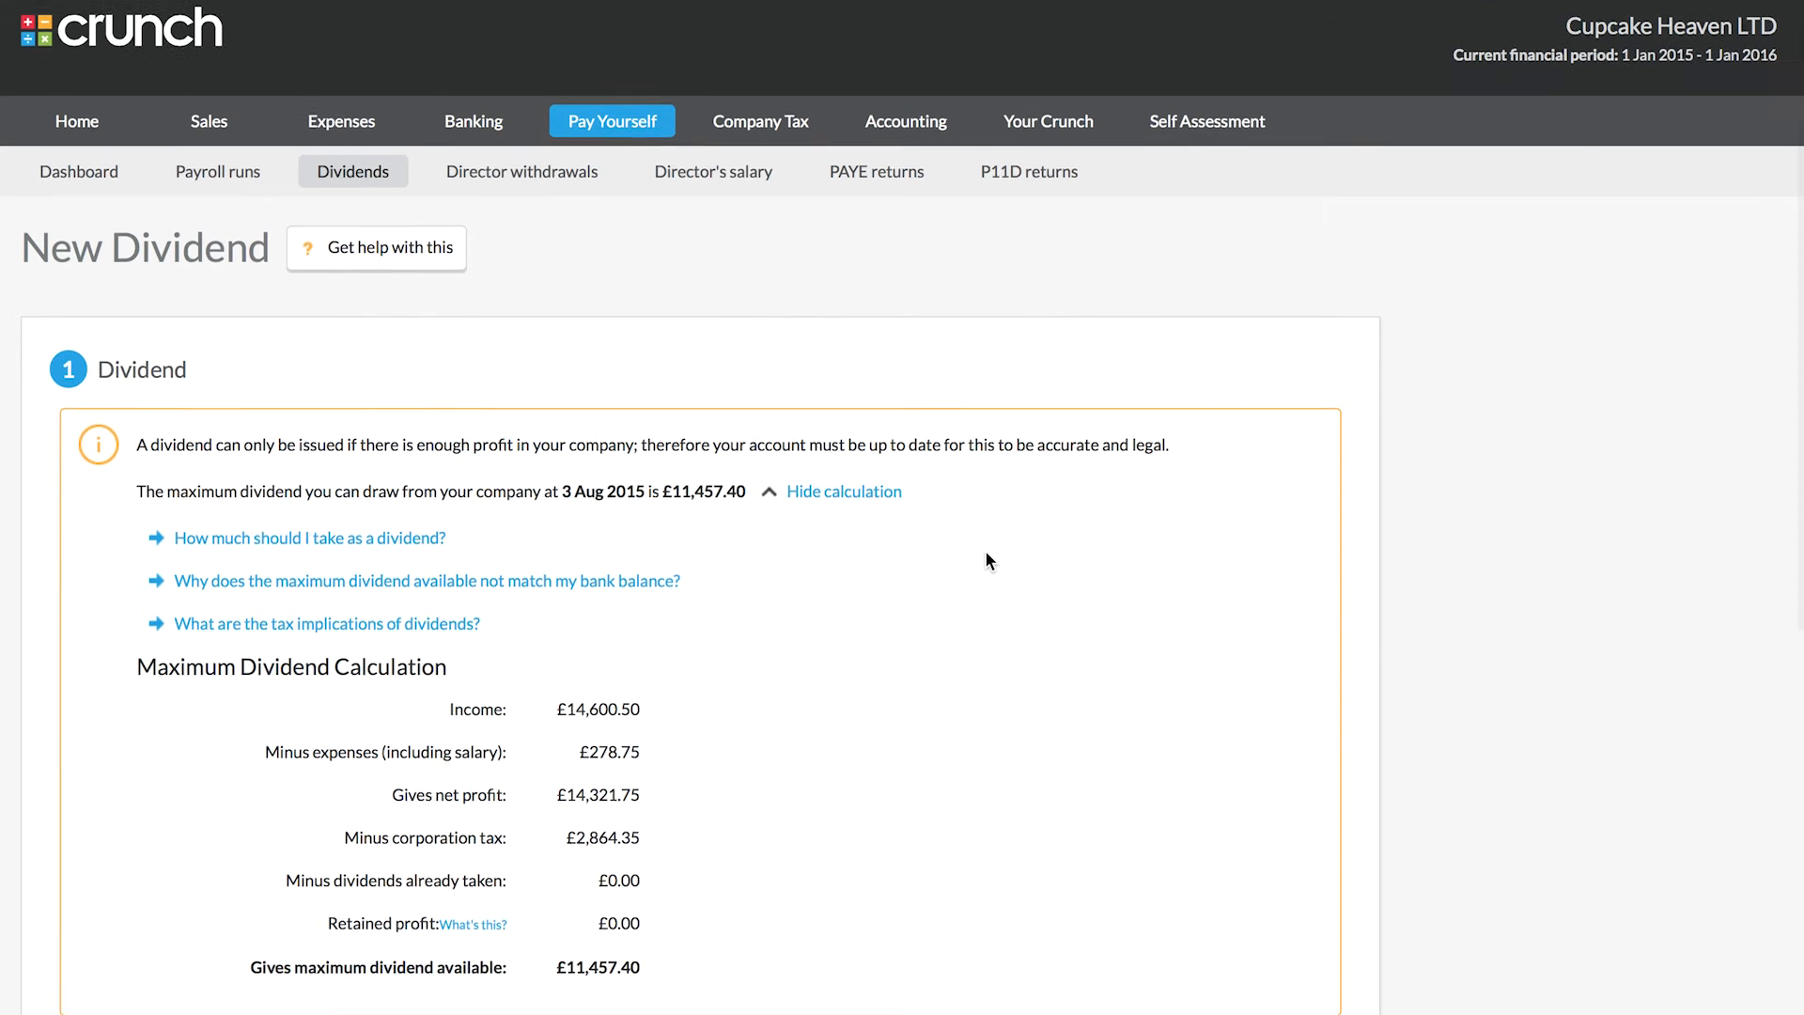
scroll("down", 3)
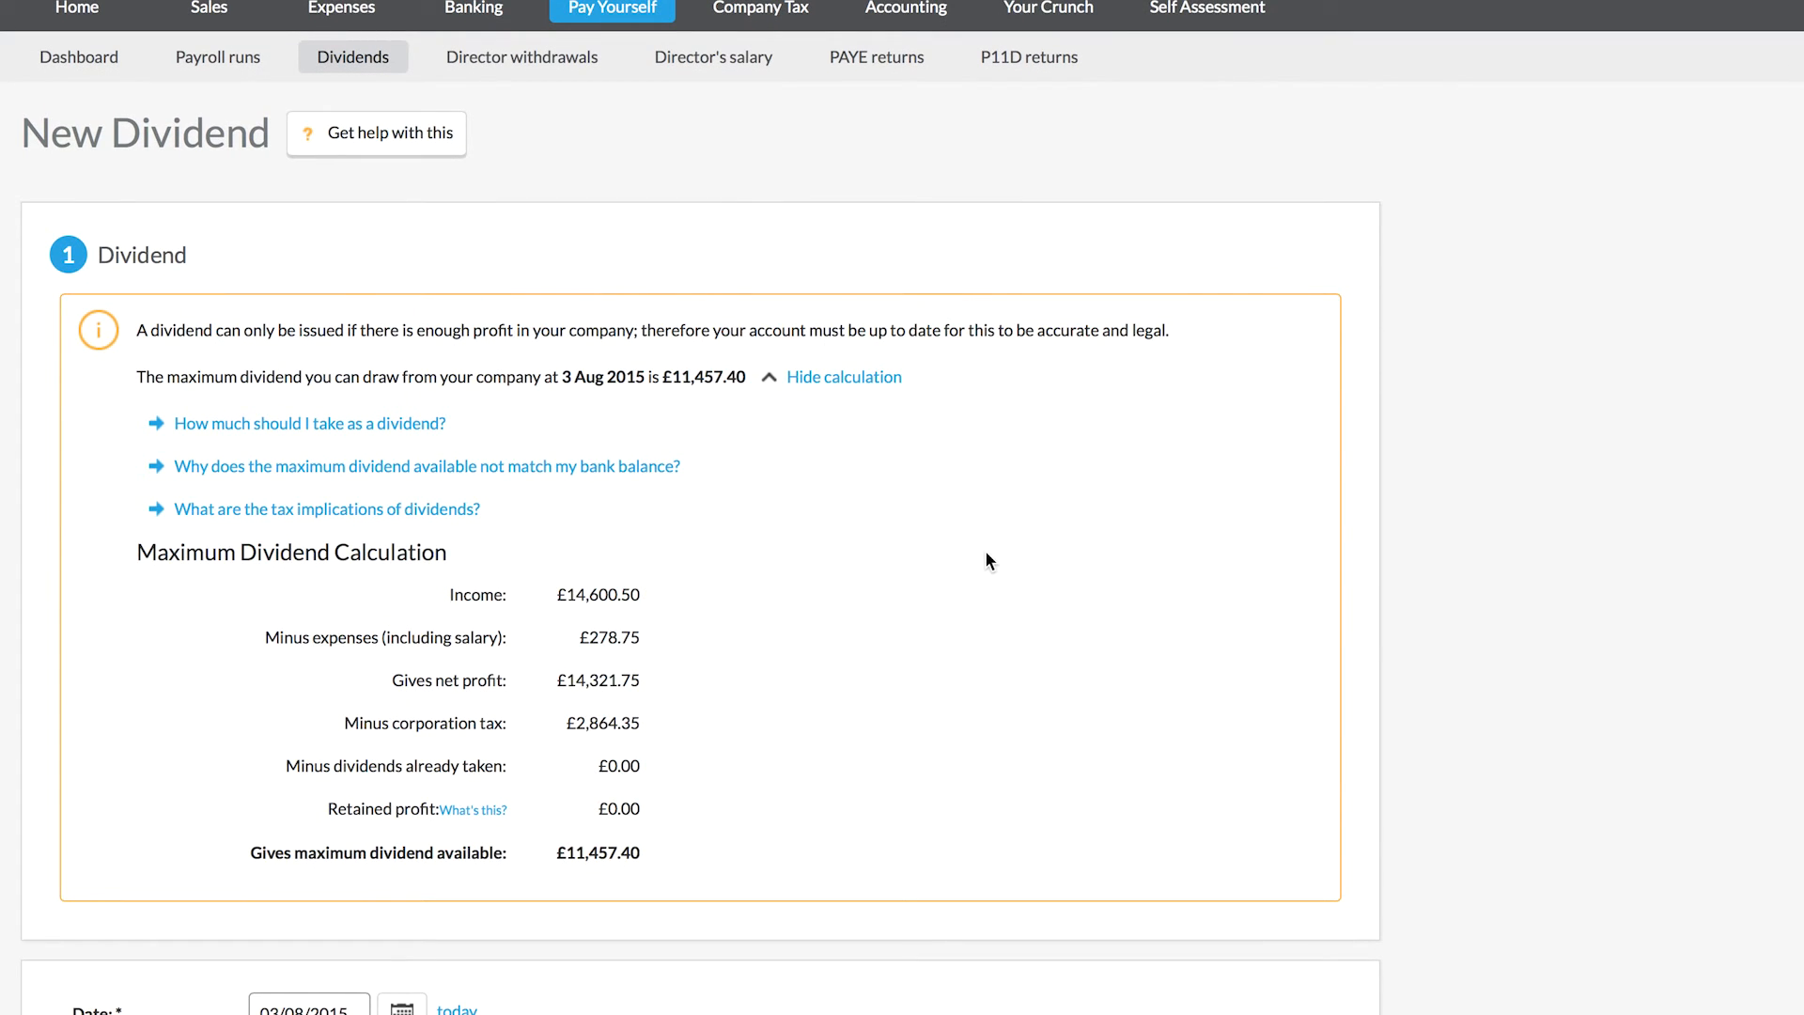
mouse_move(1218, 326)
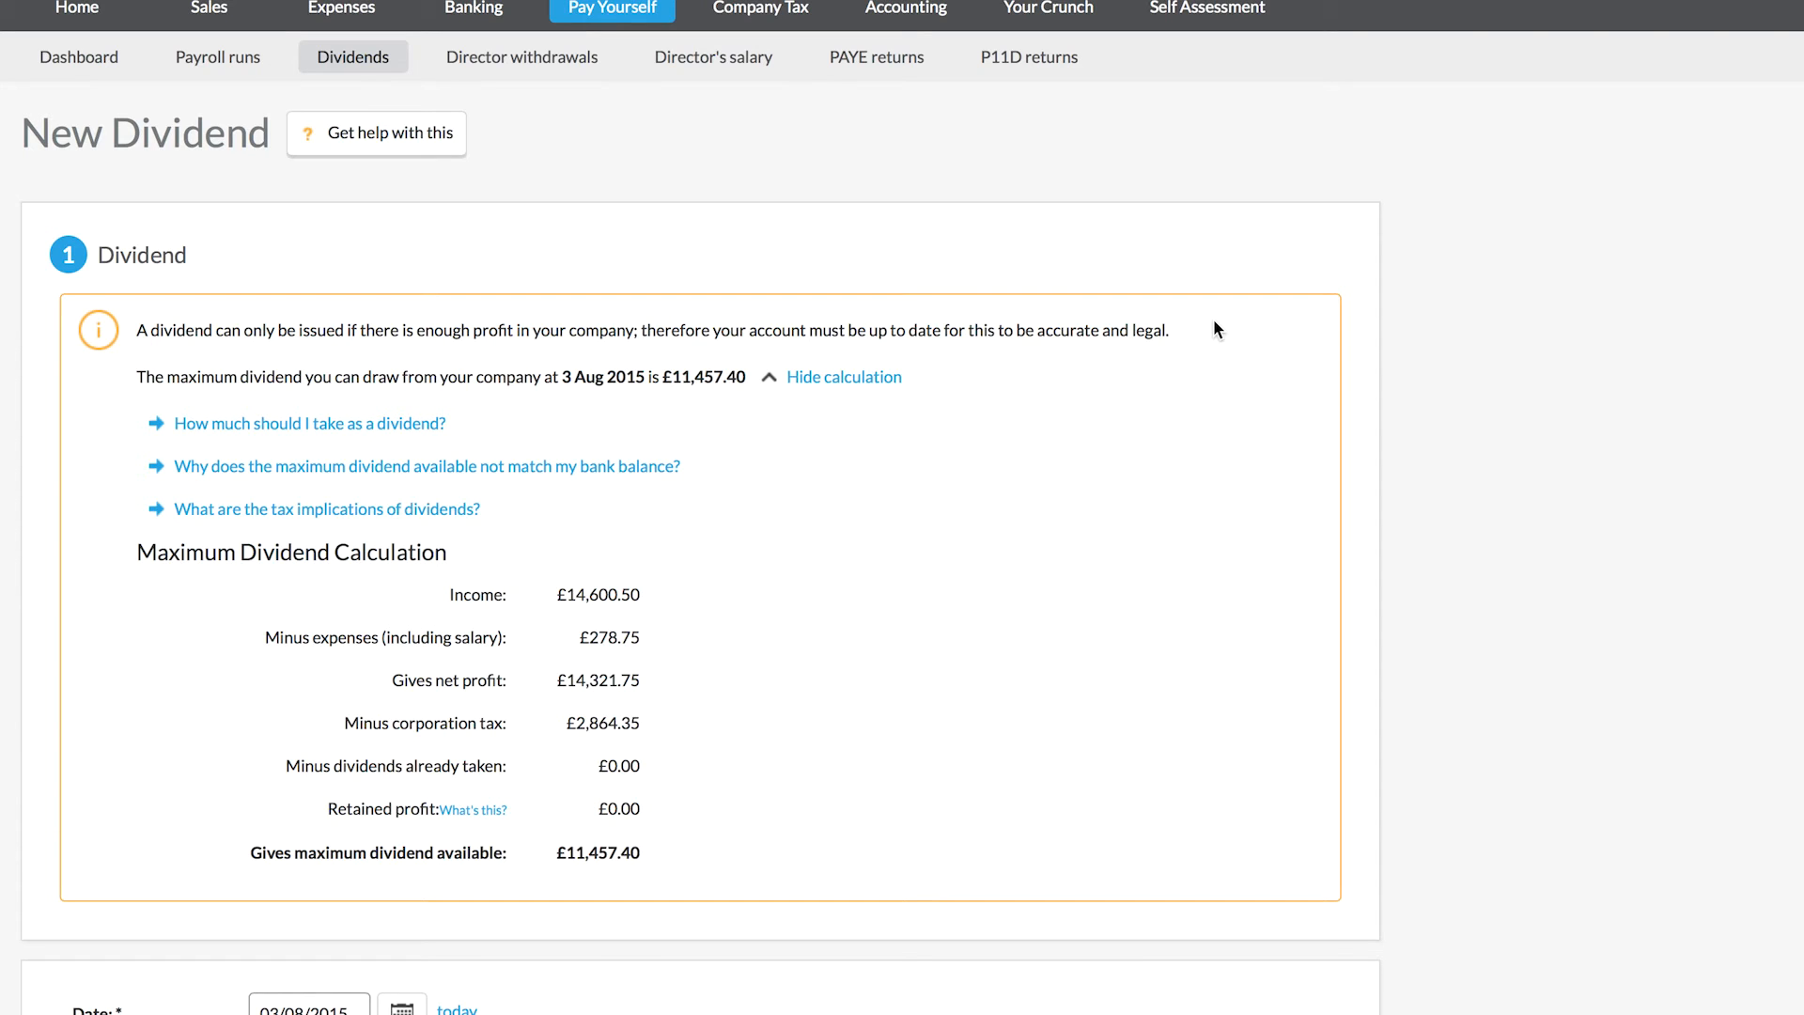
mouse_move(924, 451)
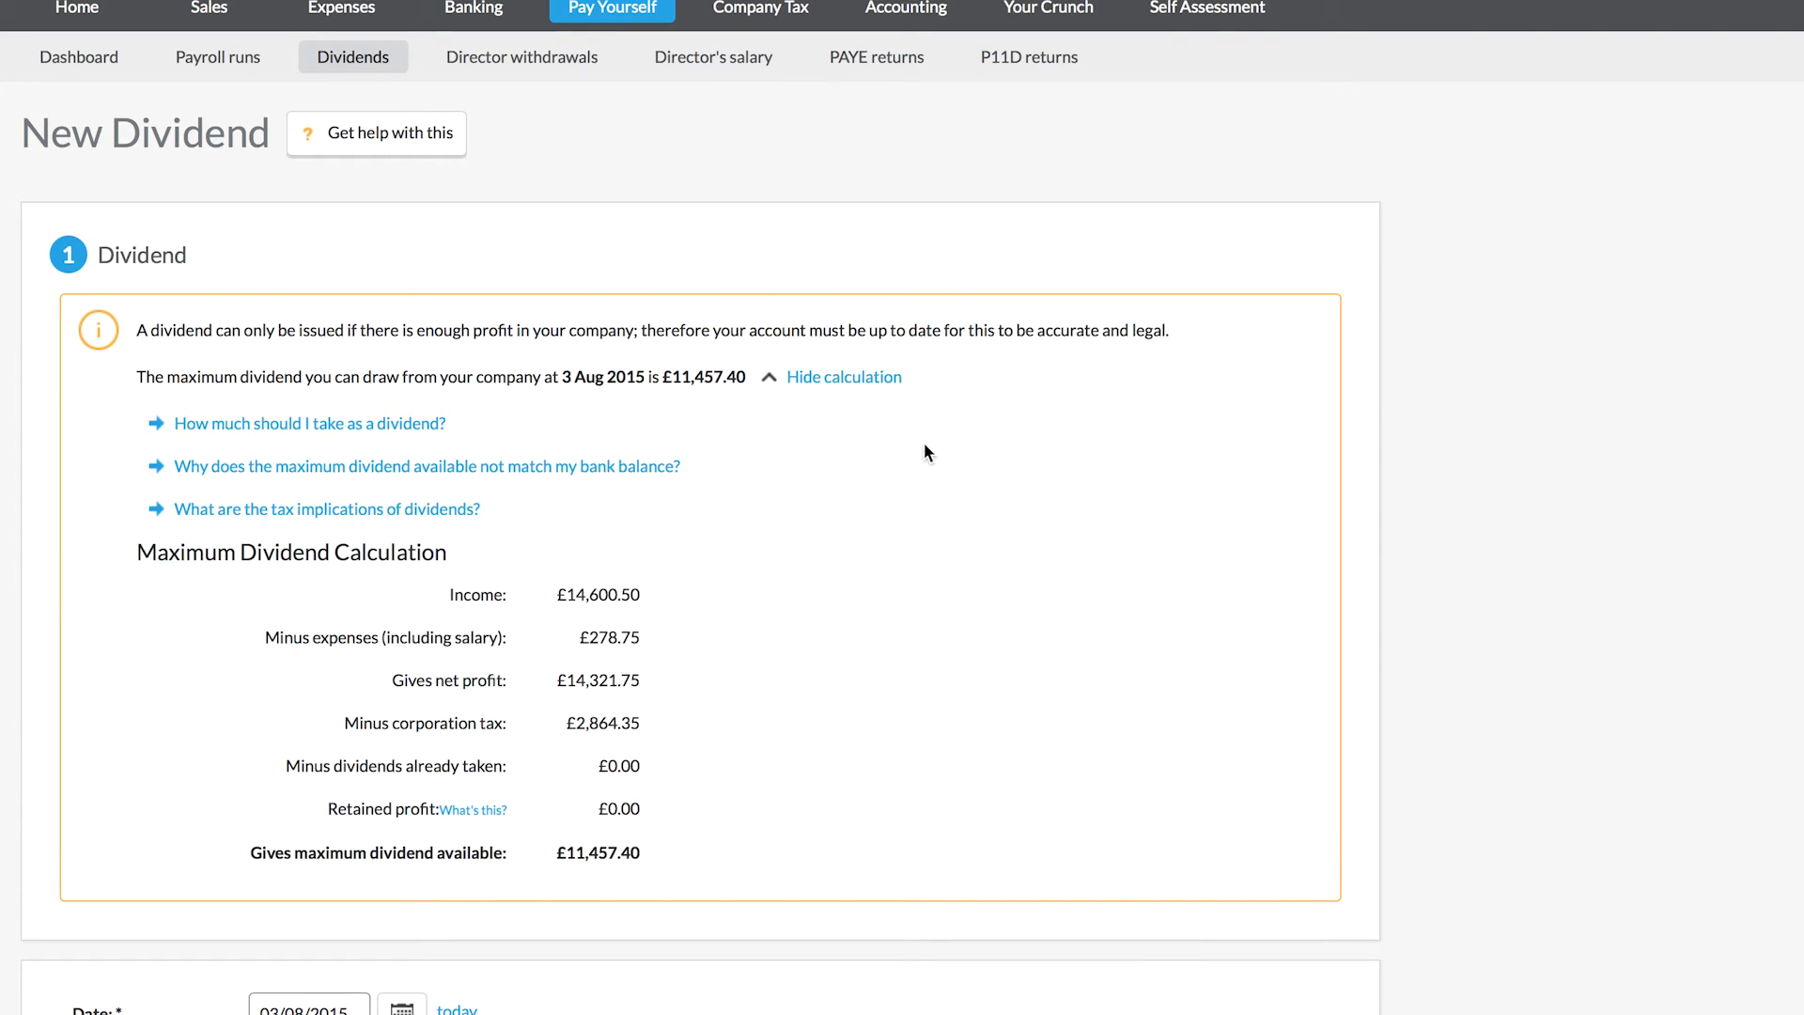
scroll("down", 3)
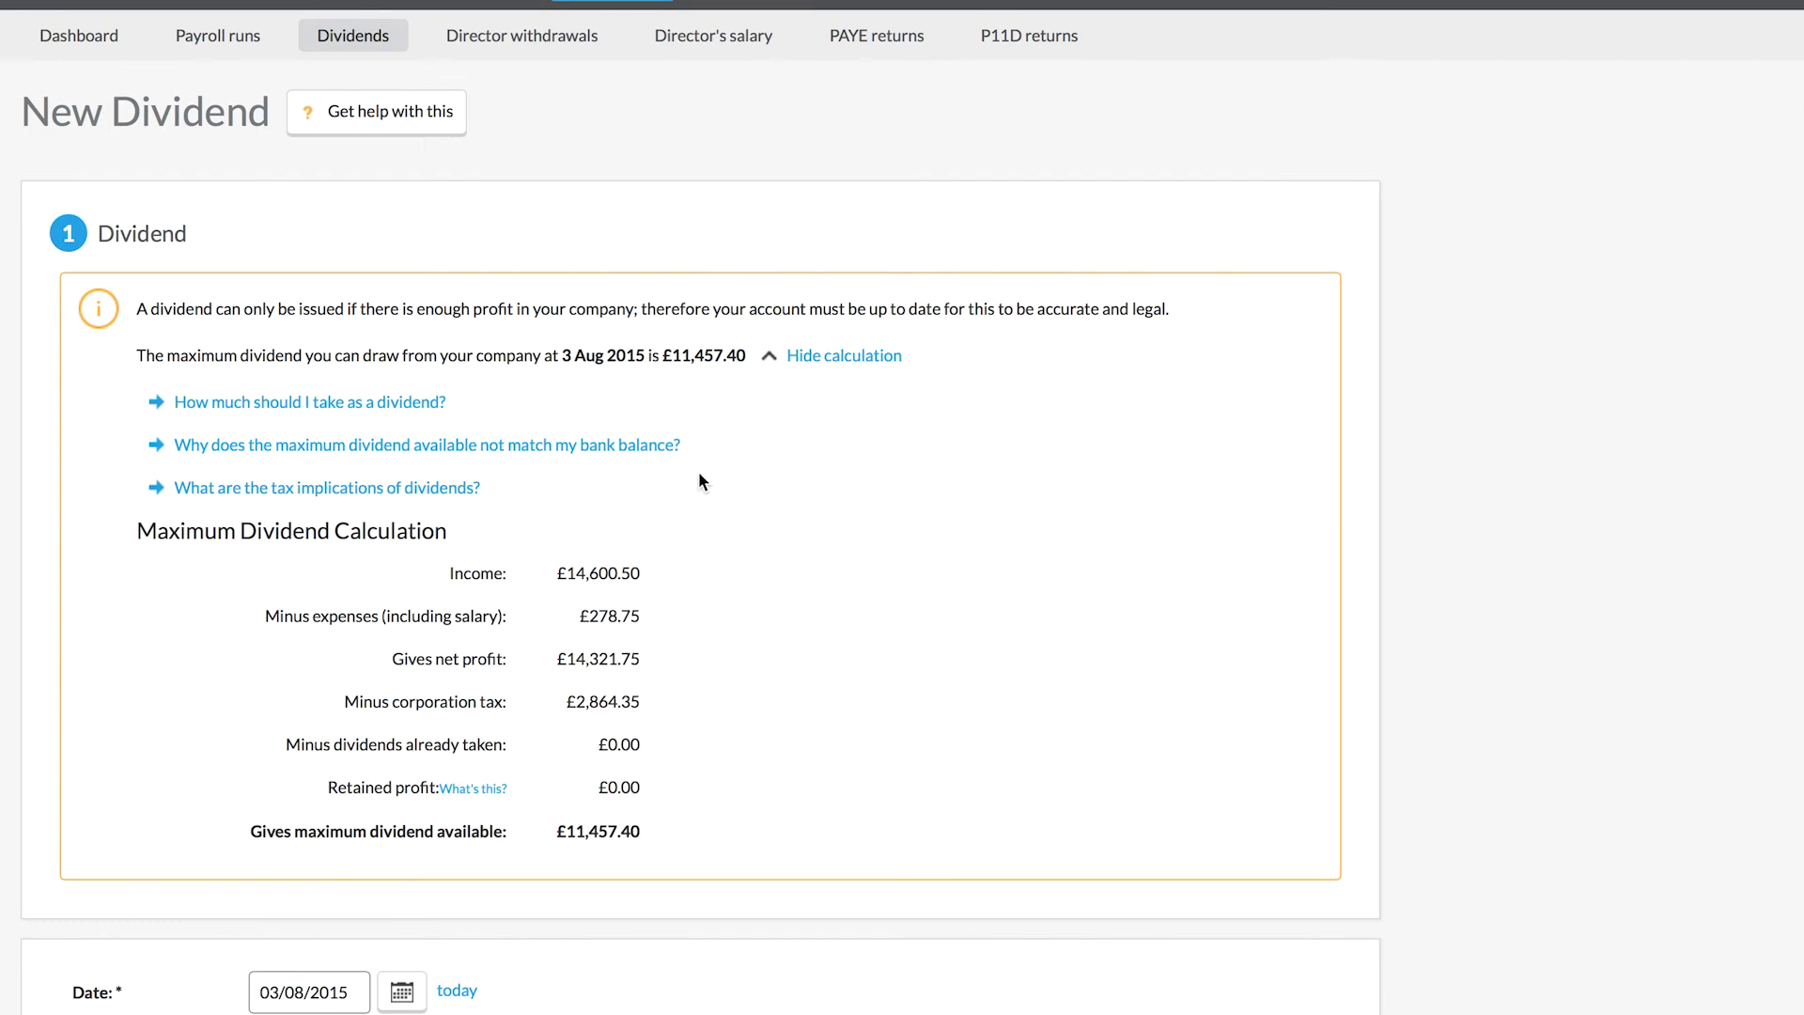
mouse_move(726, 372)
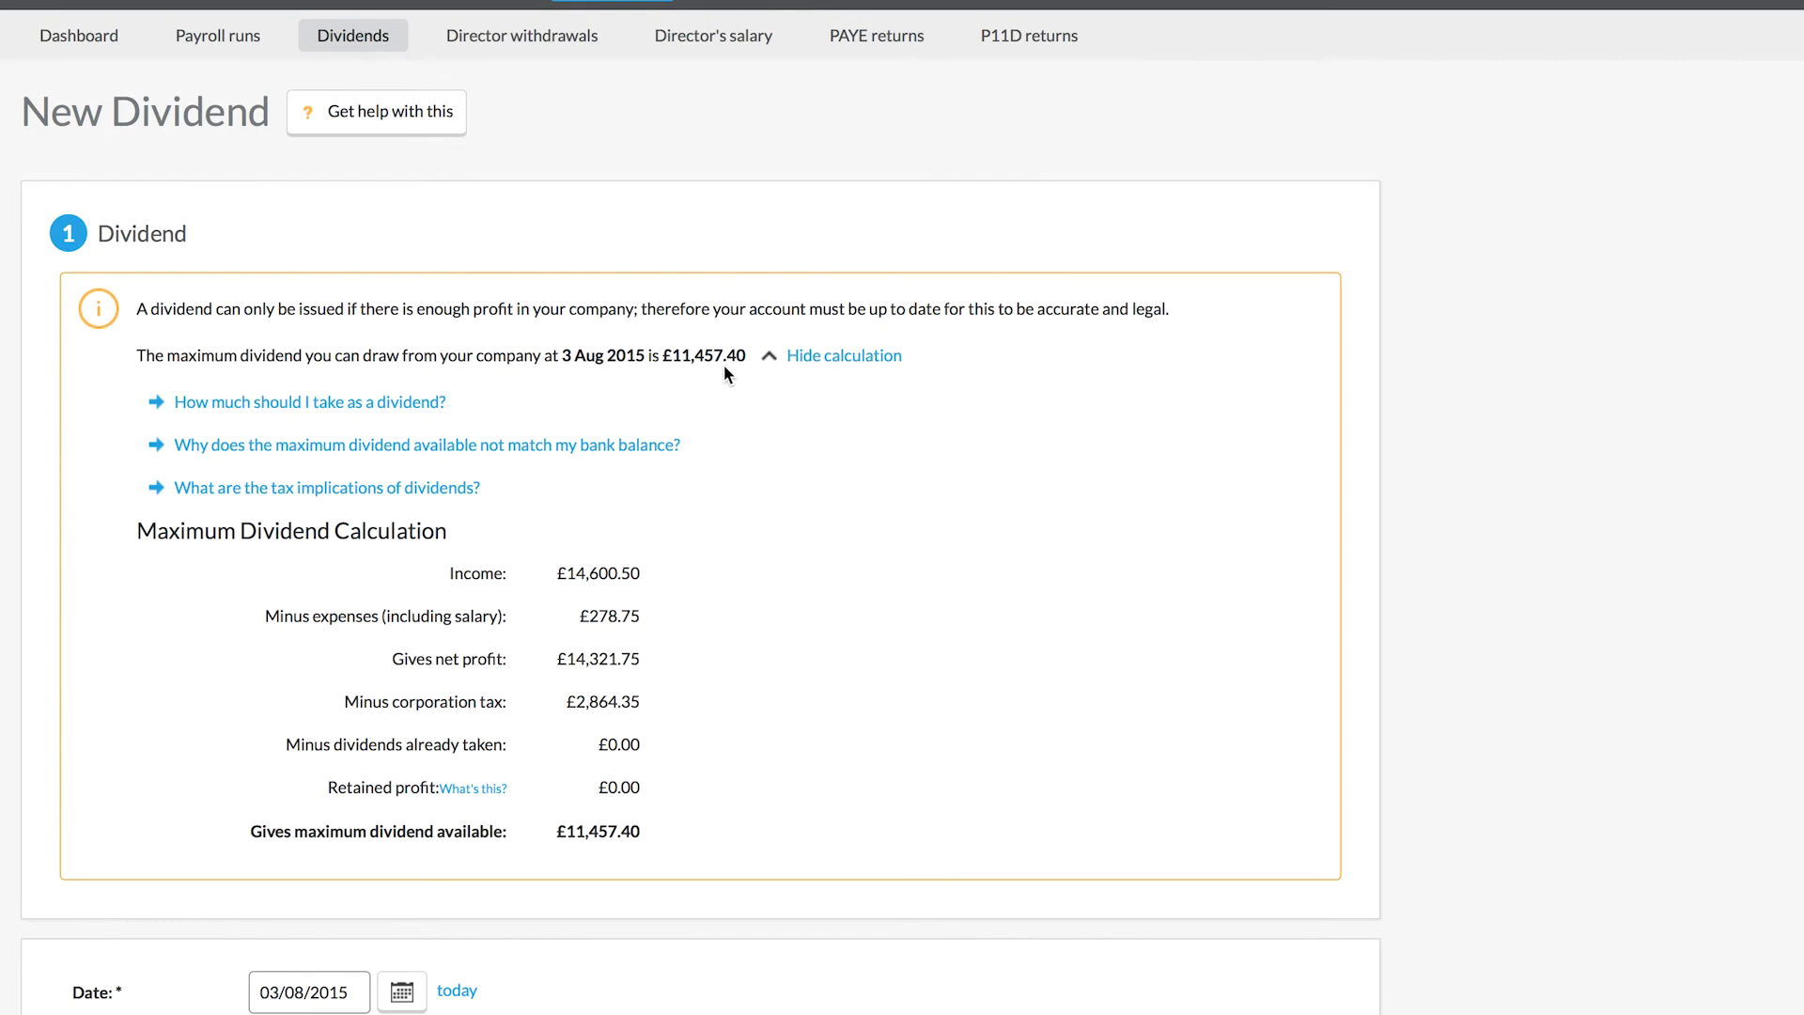
scroll("down", 3)
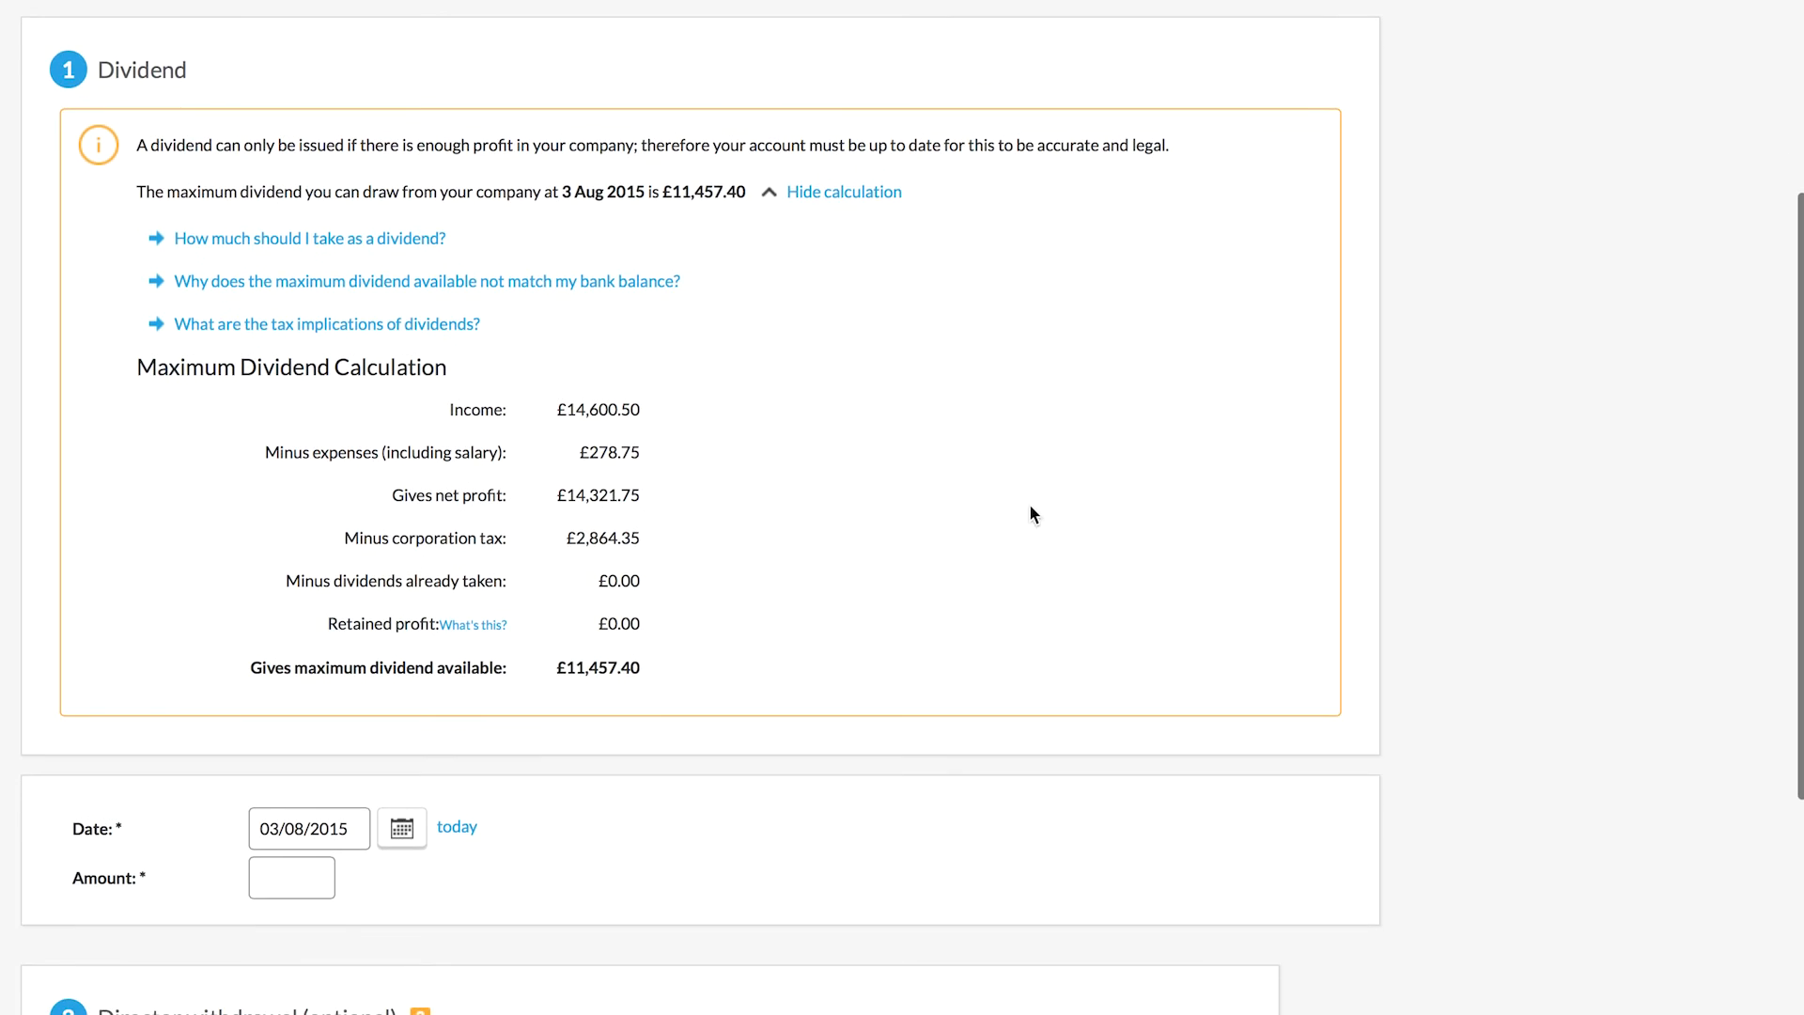
scroll("down", 3)
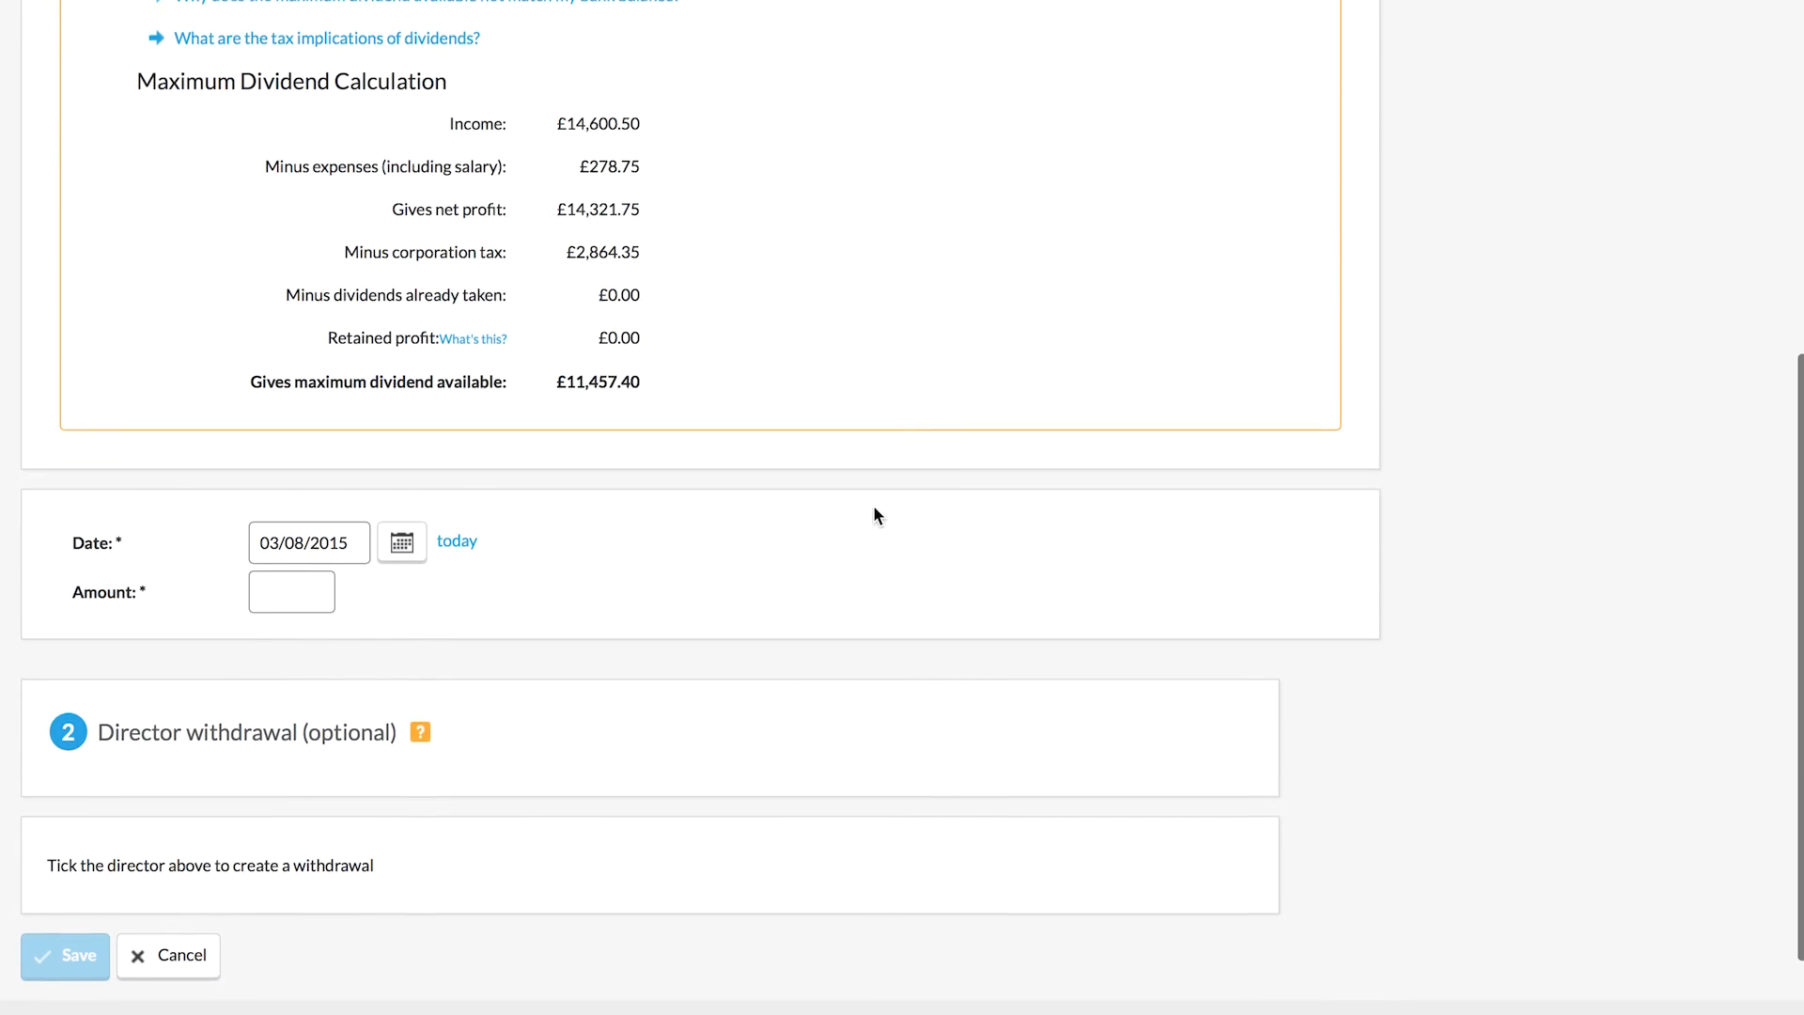
Step: Enter a dividend amount of 2000, allocating £2,000.00 to John Smith's 100 shares, with withdrawal ticked
left_click(291, 587)
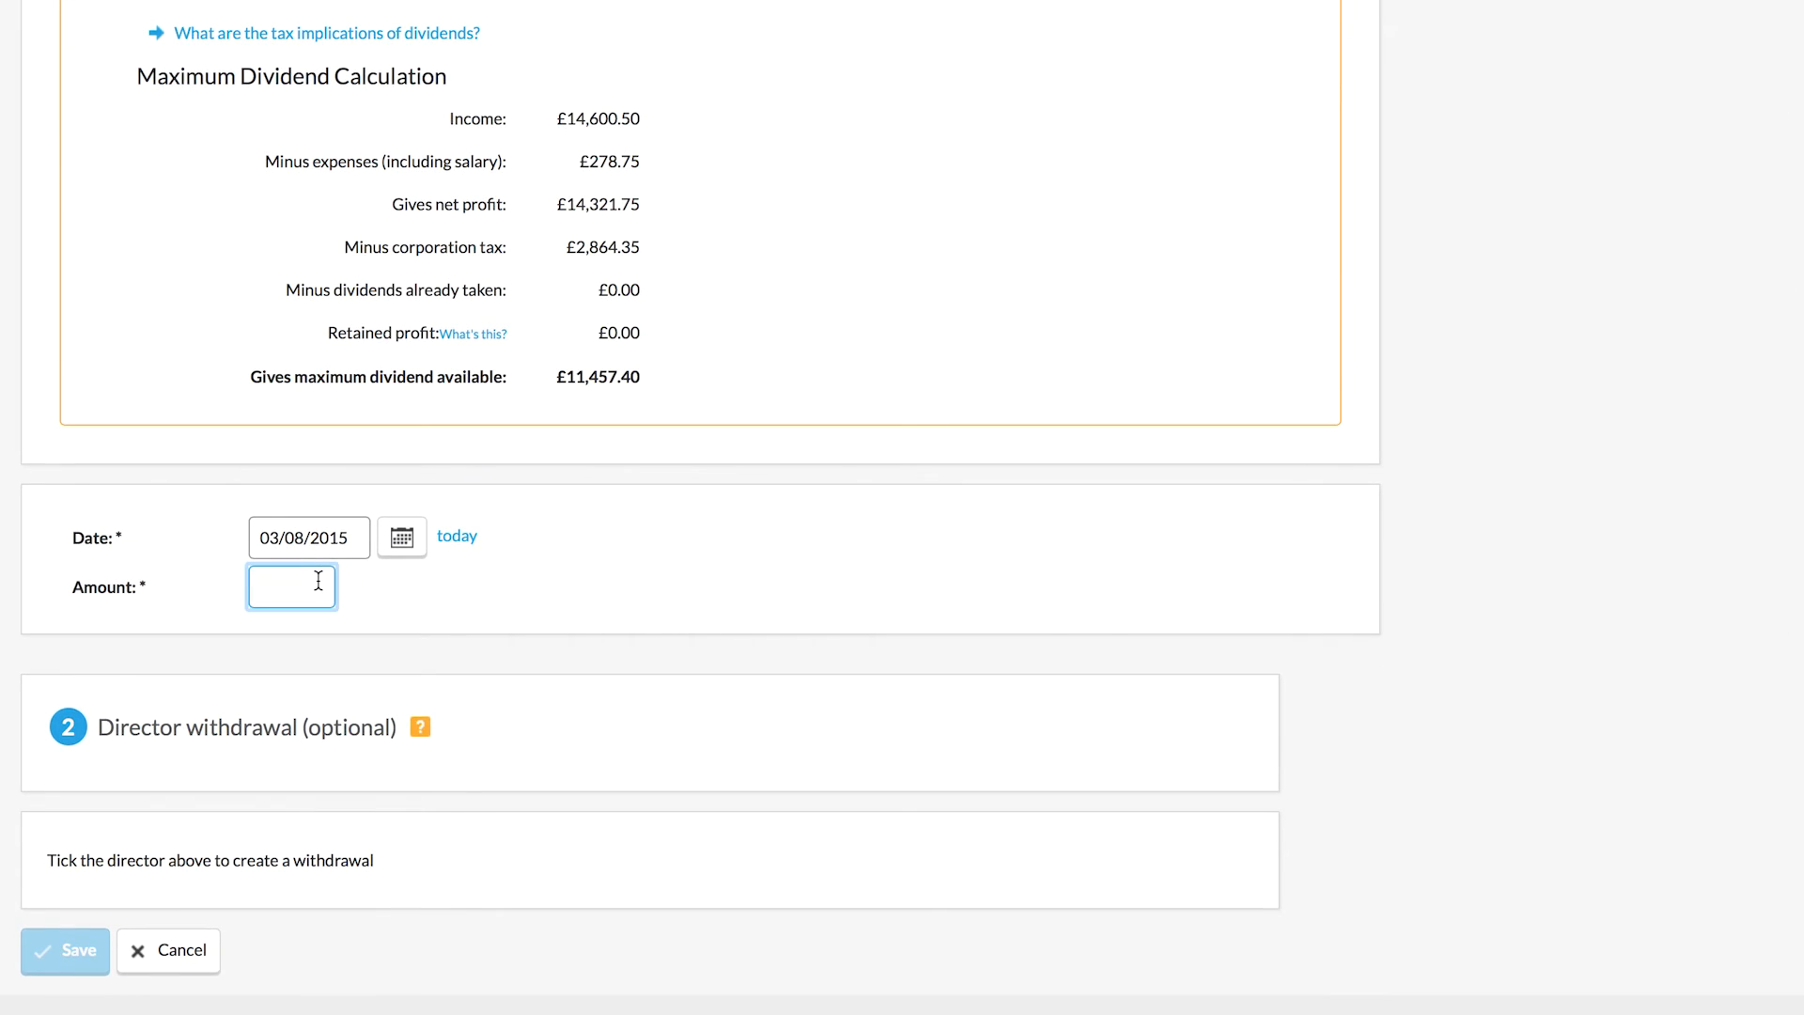
type("2")
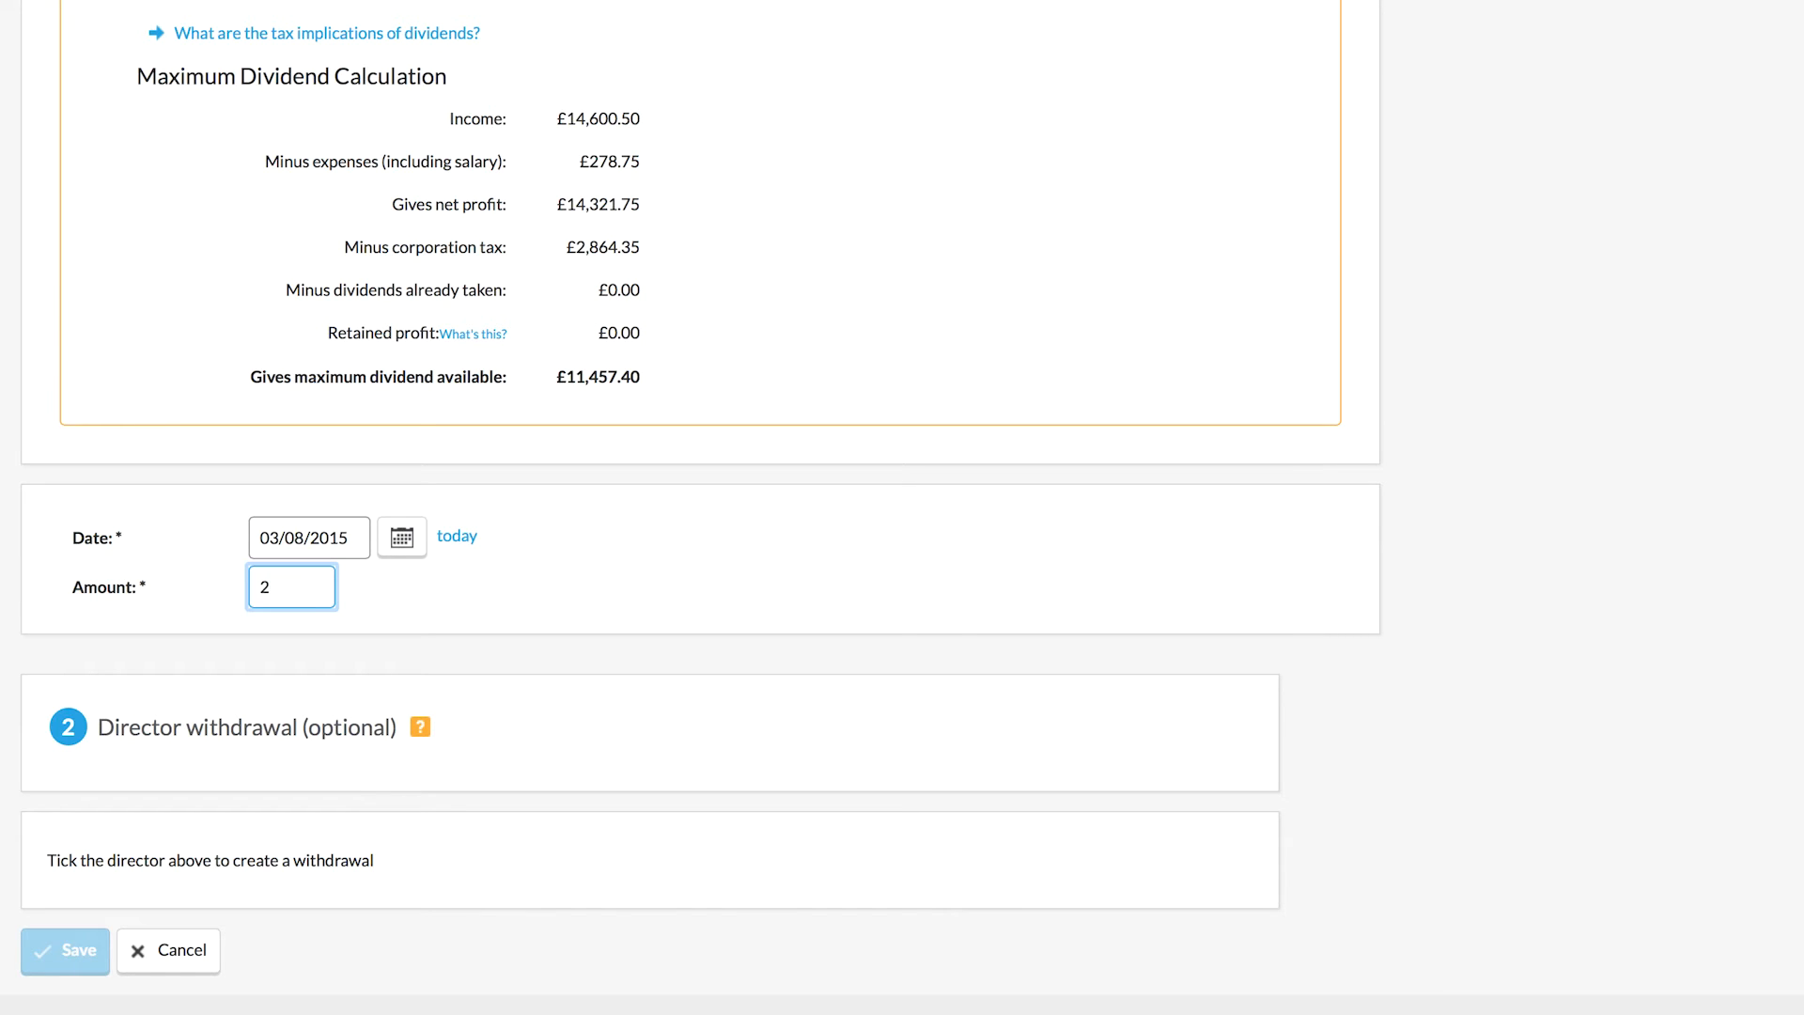
type("000")
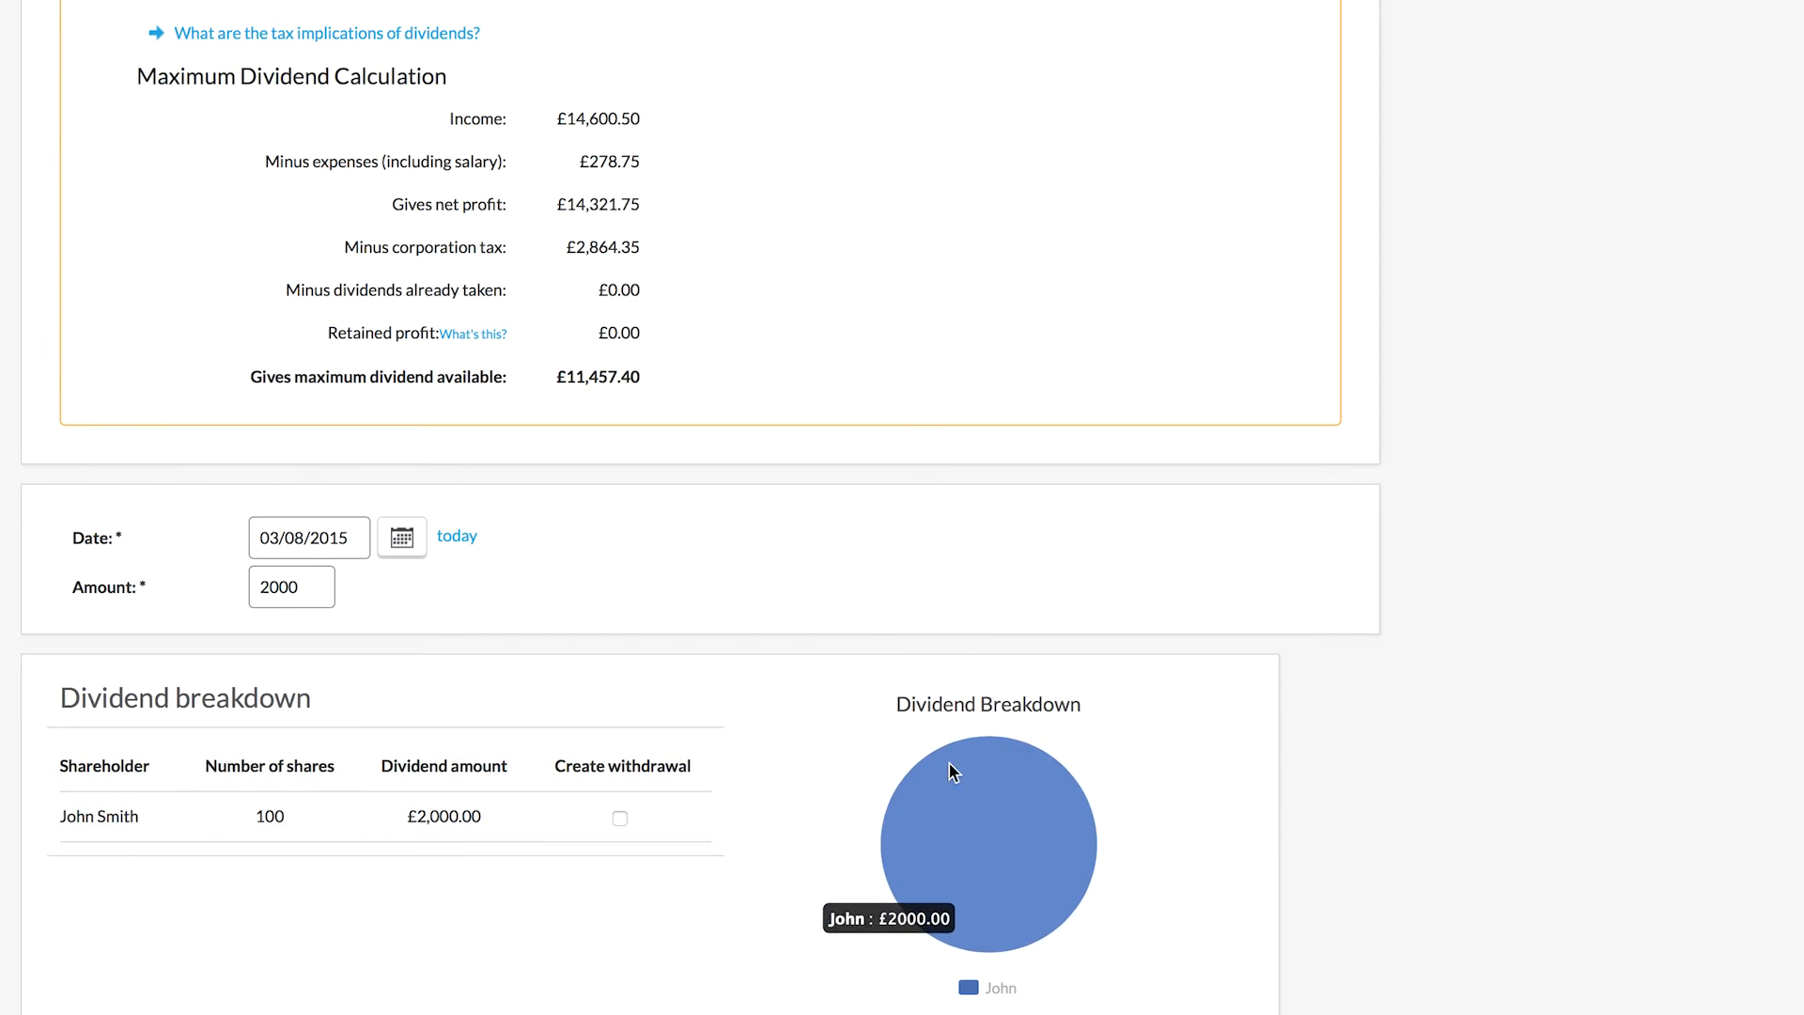
mouse_move(953, 831)
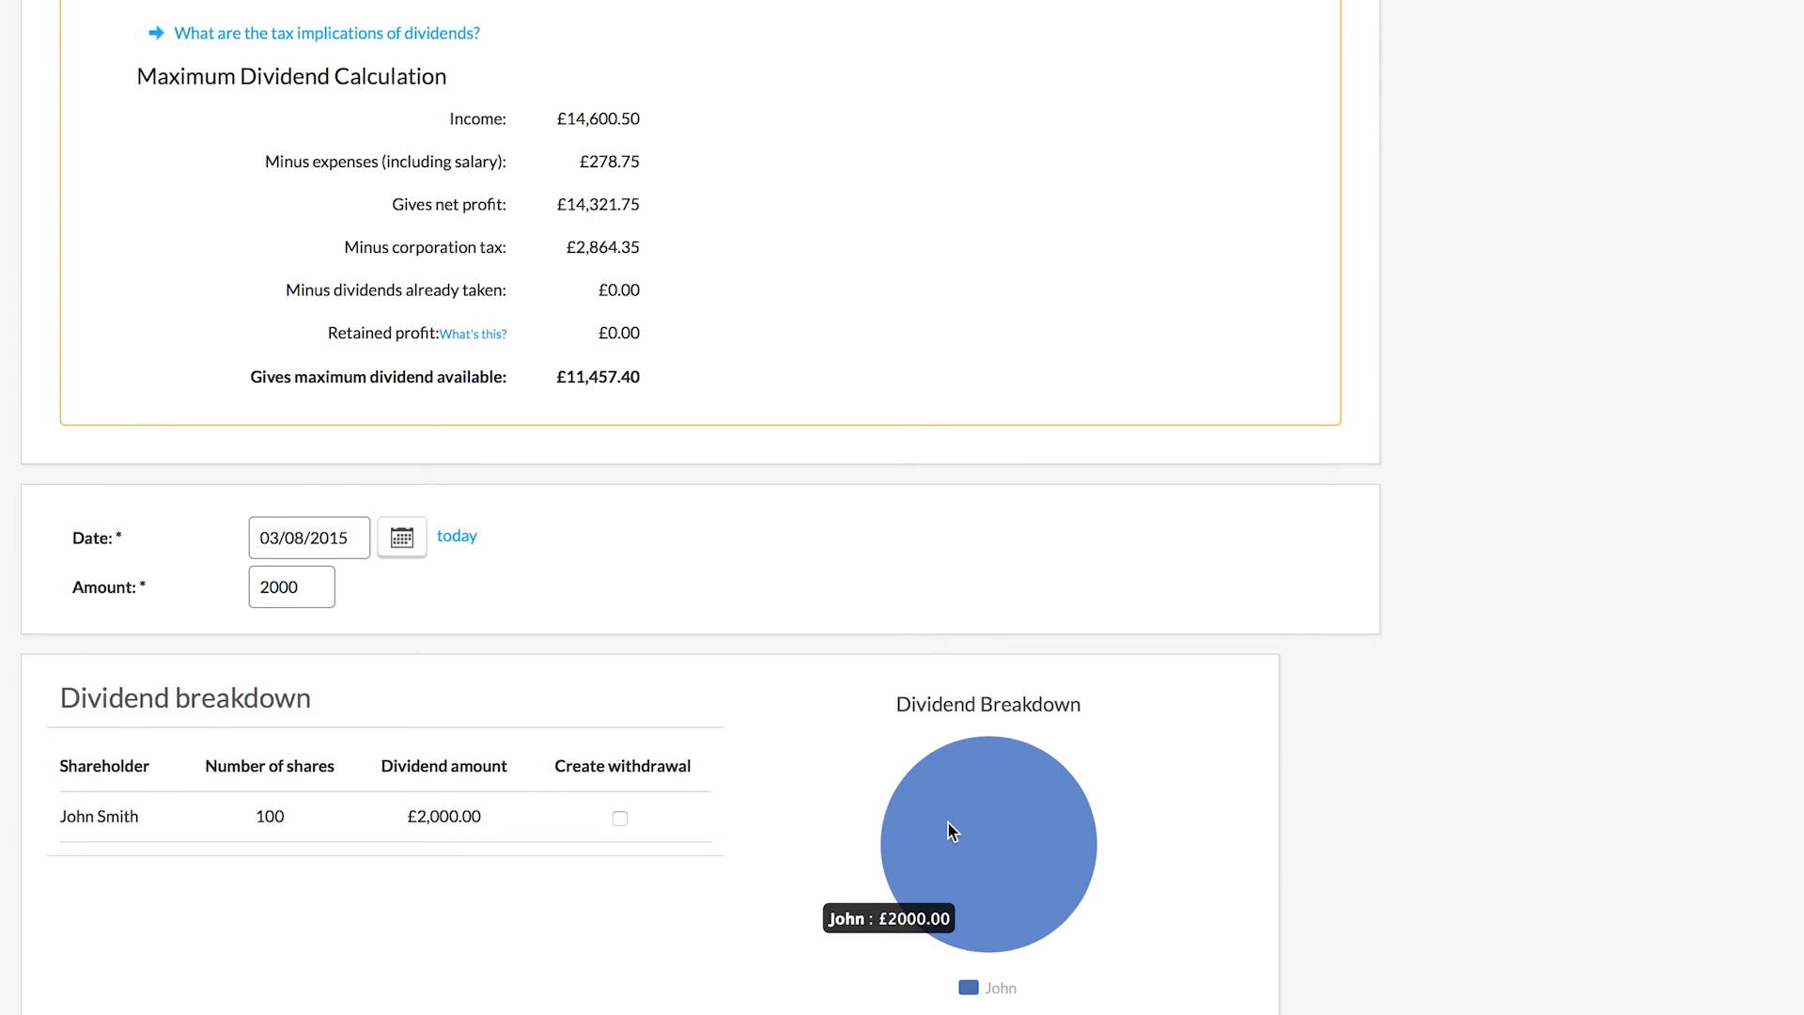
mouse_move(857, 573)
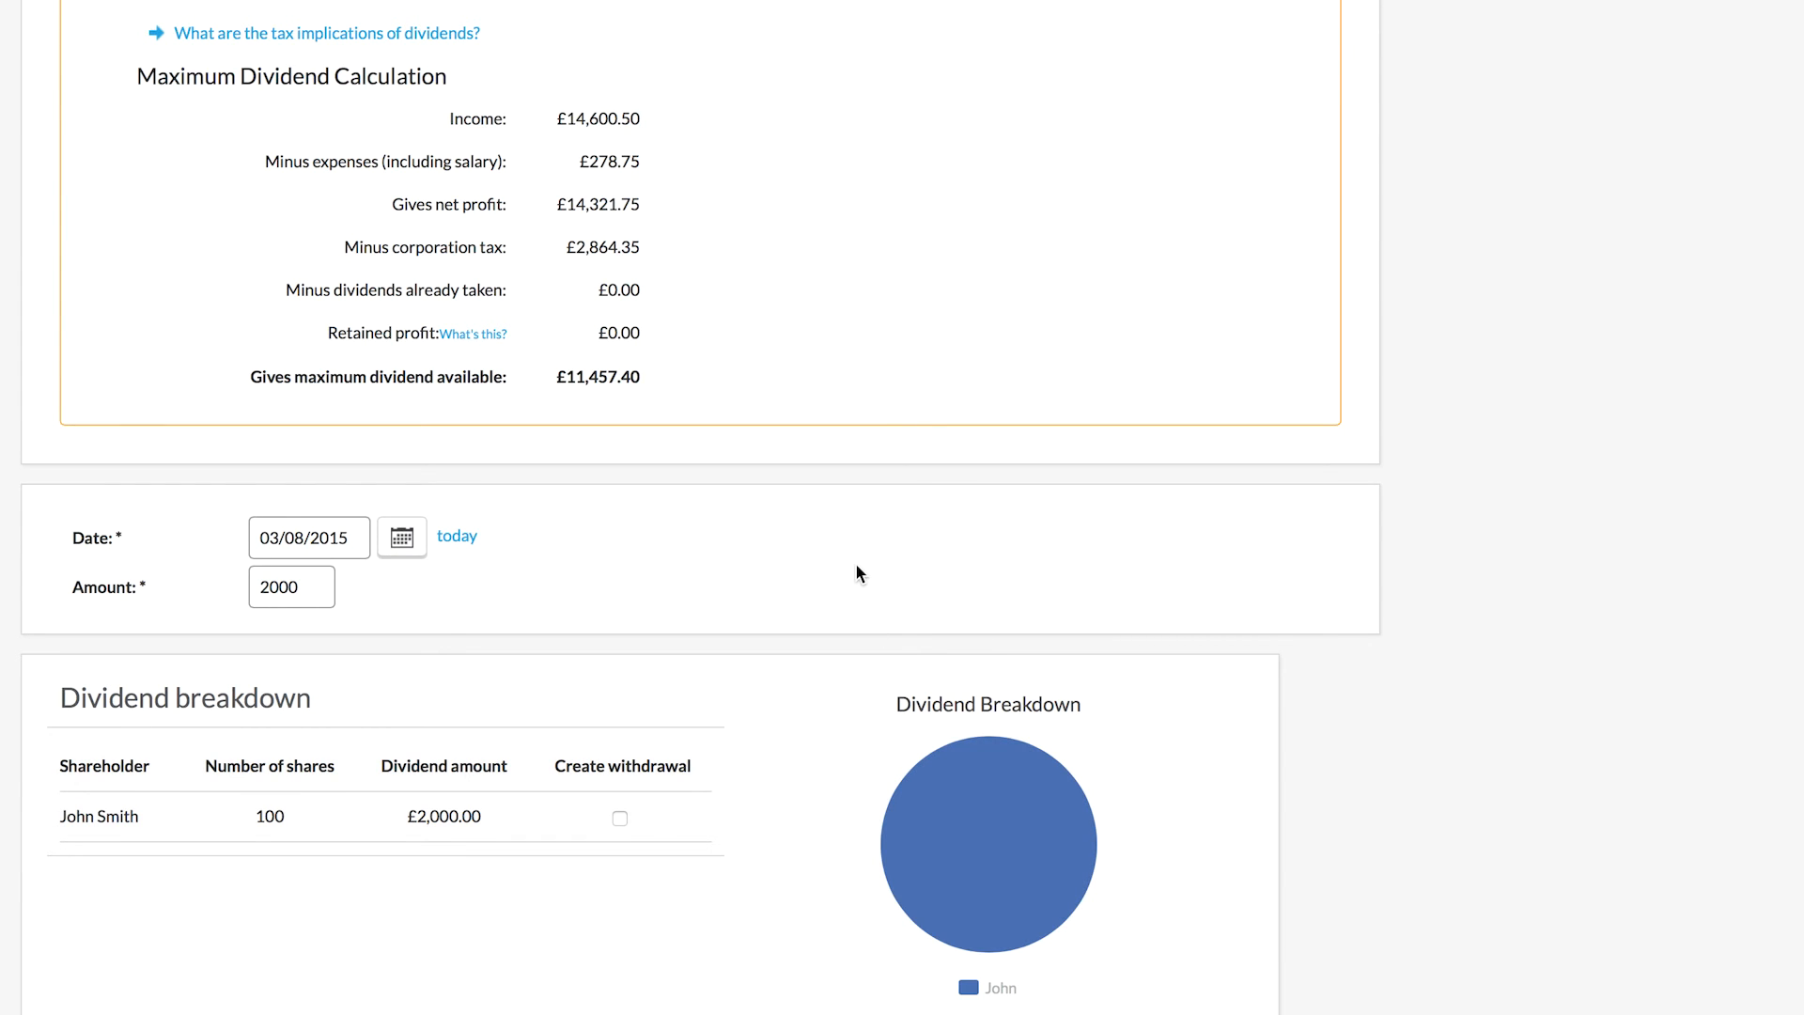
scroll("down", 3)
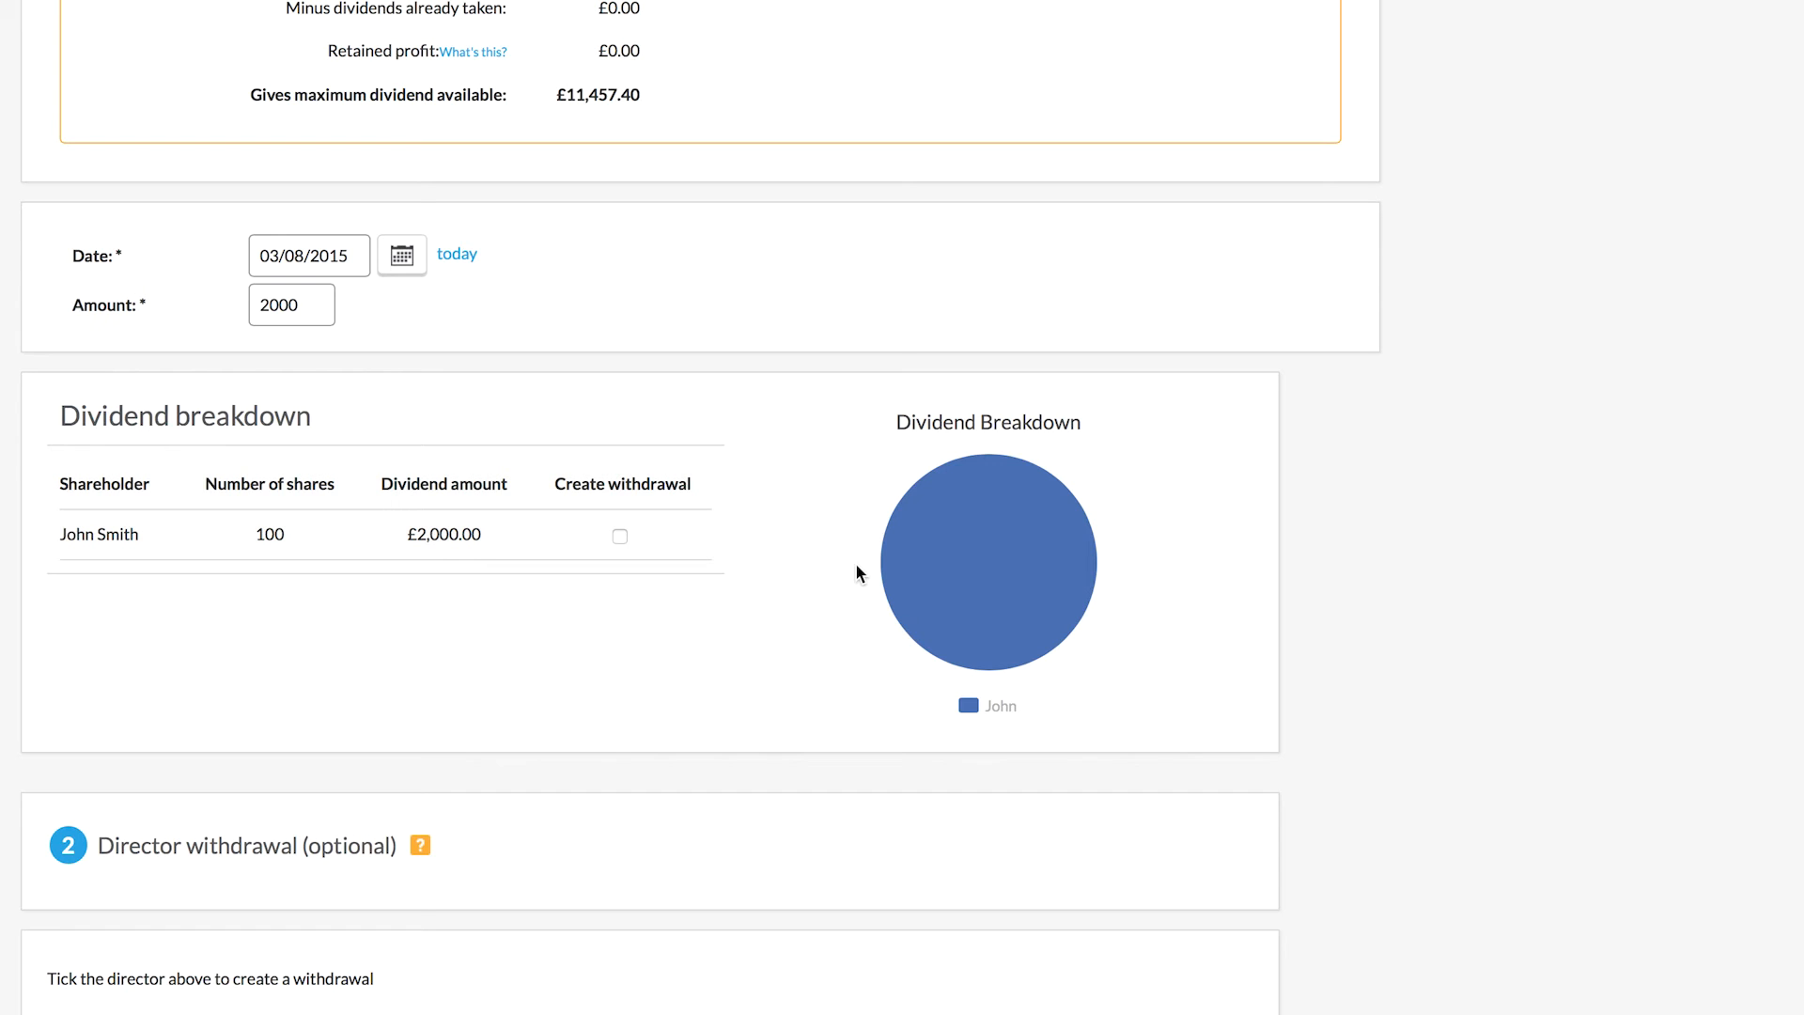
mouse_move(633, 563)
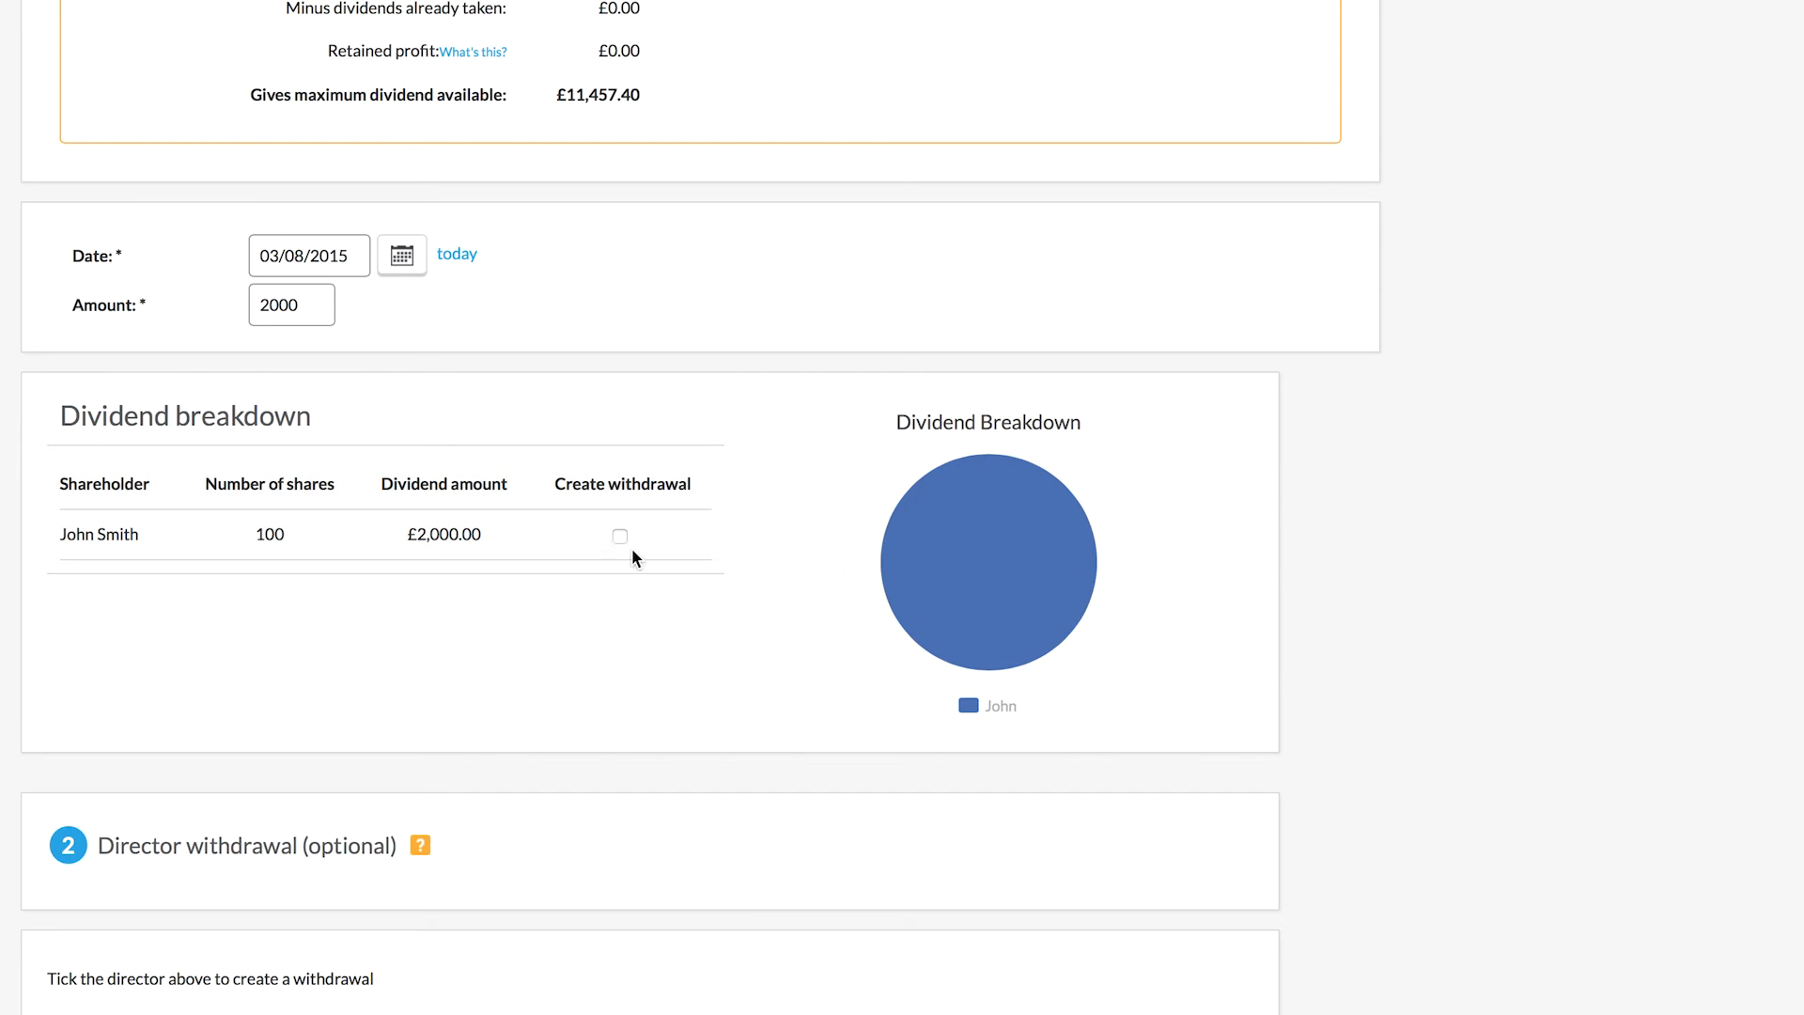
left_click(620, 537)
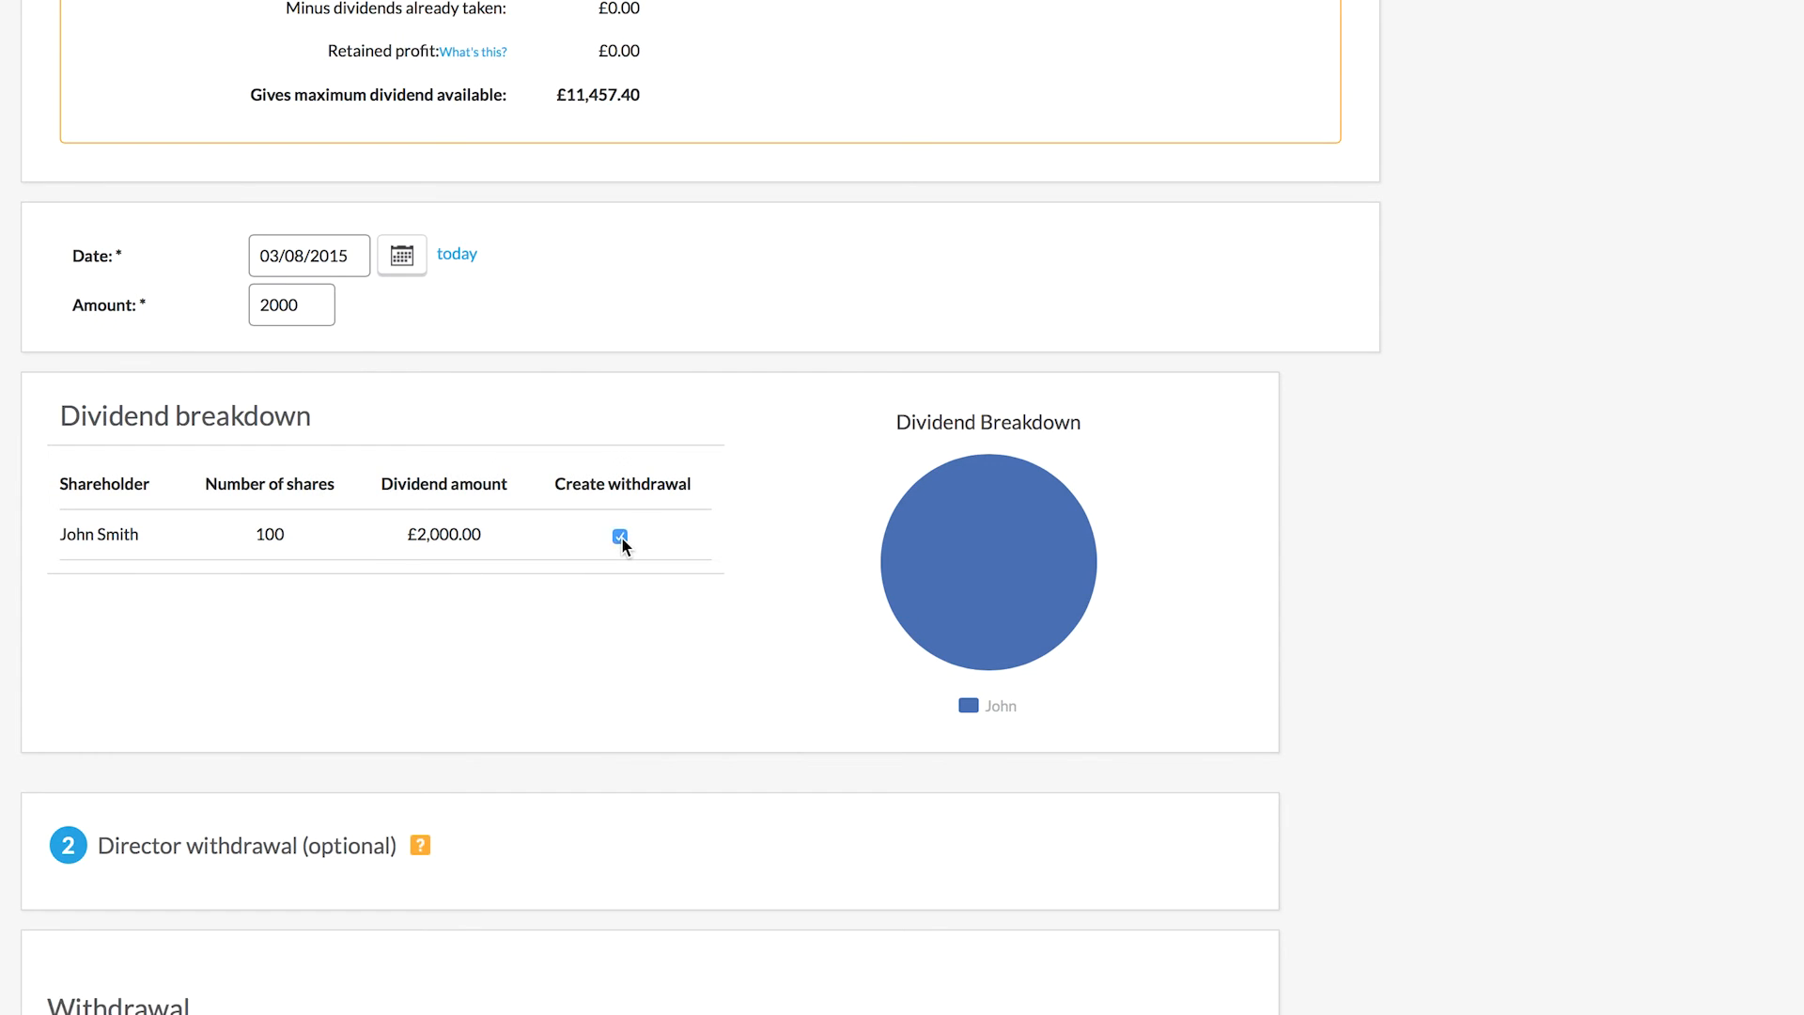
Step: Untick Create withdrawal so no director withdrawal is attached for John Smith
left_click(620, 538)
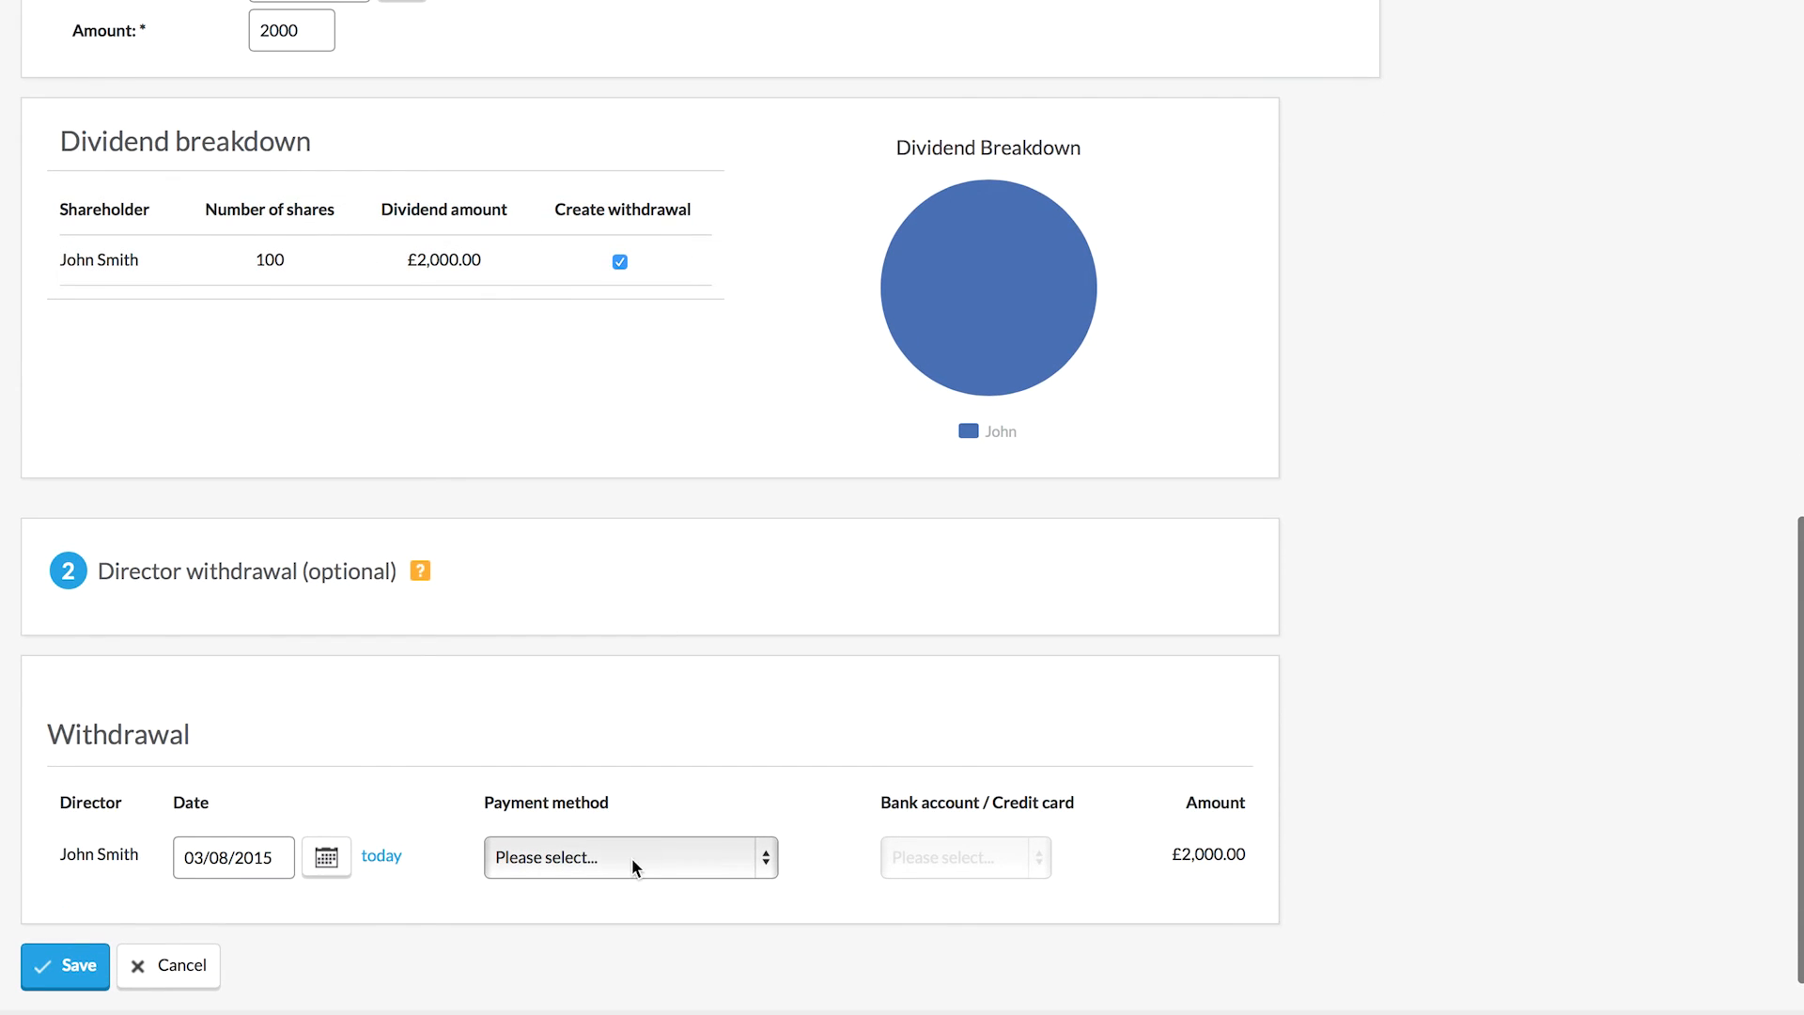
mouse_move(634, 308)
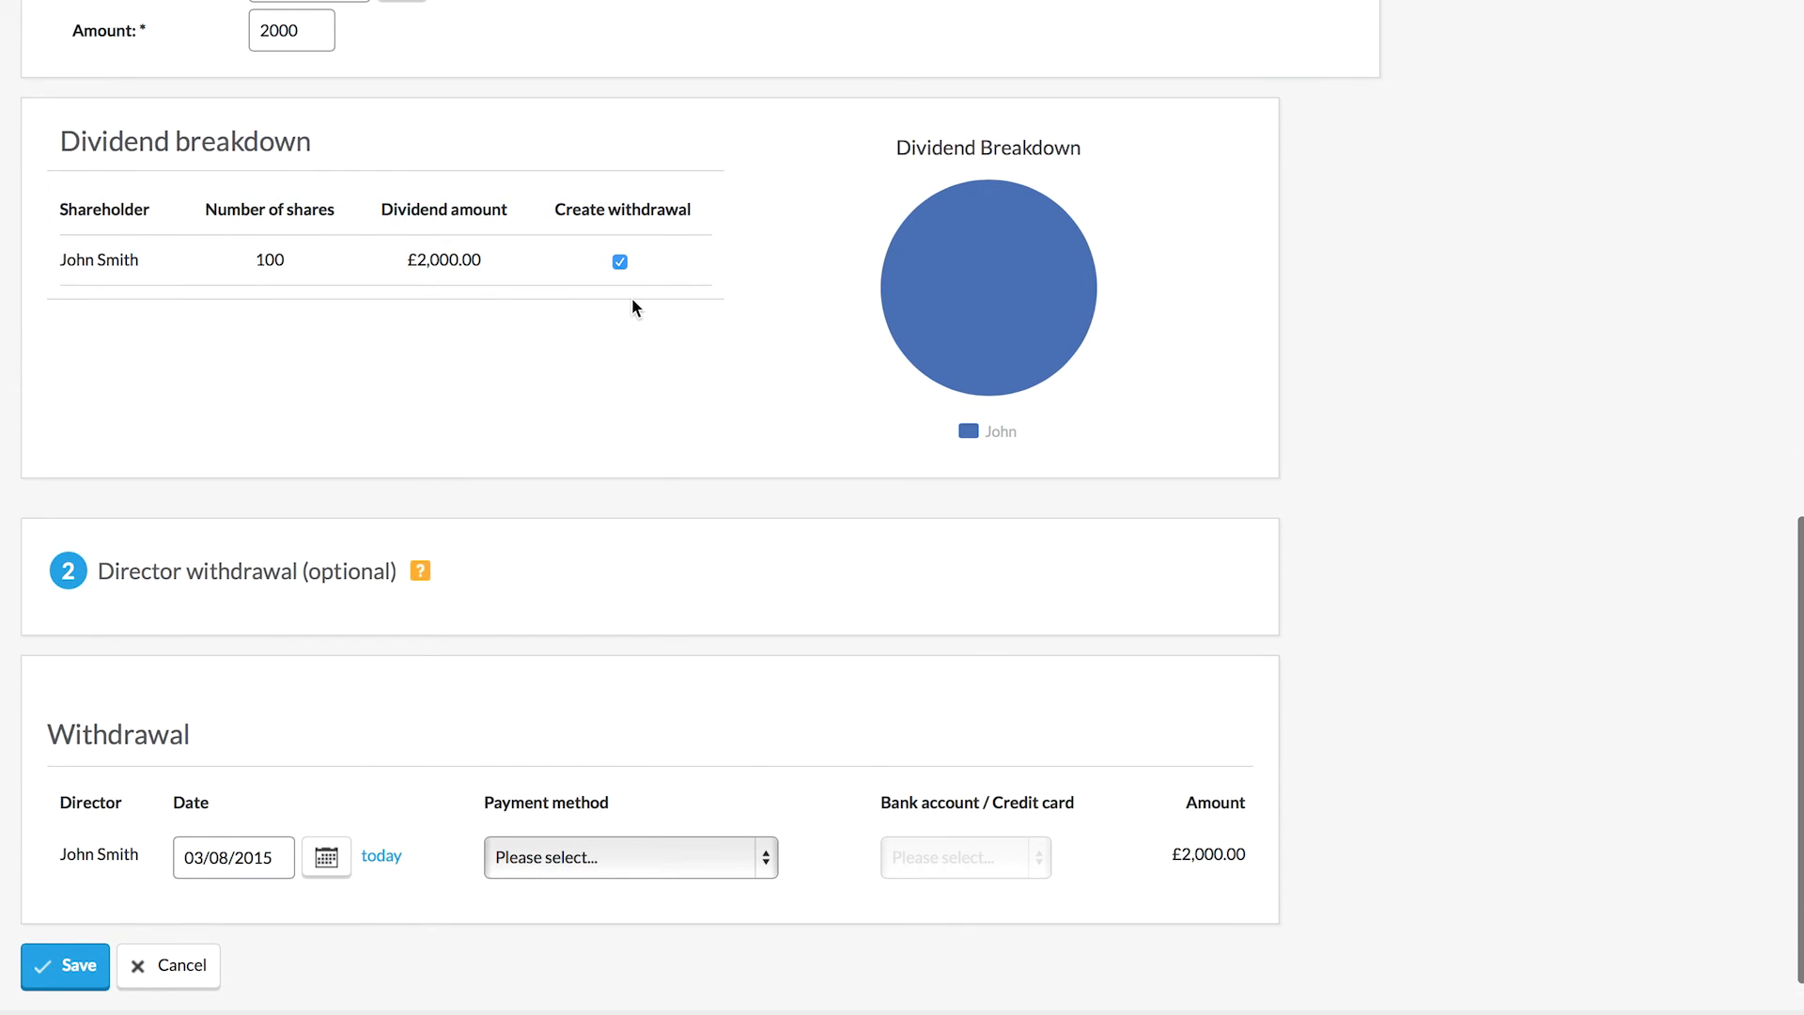
left_click(620, 261)
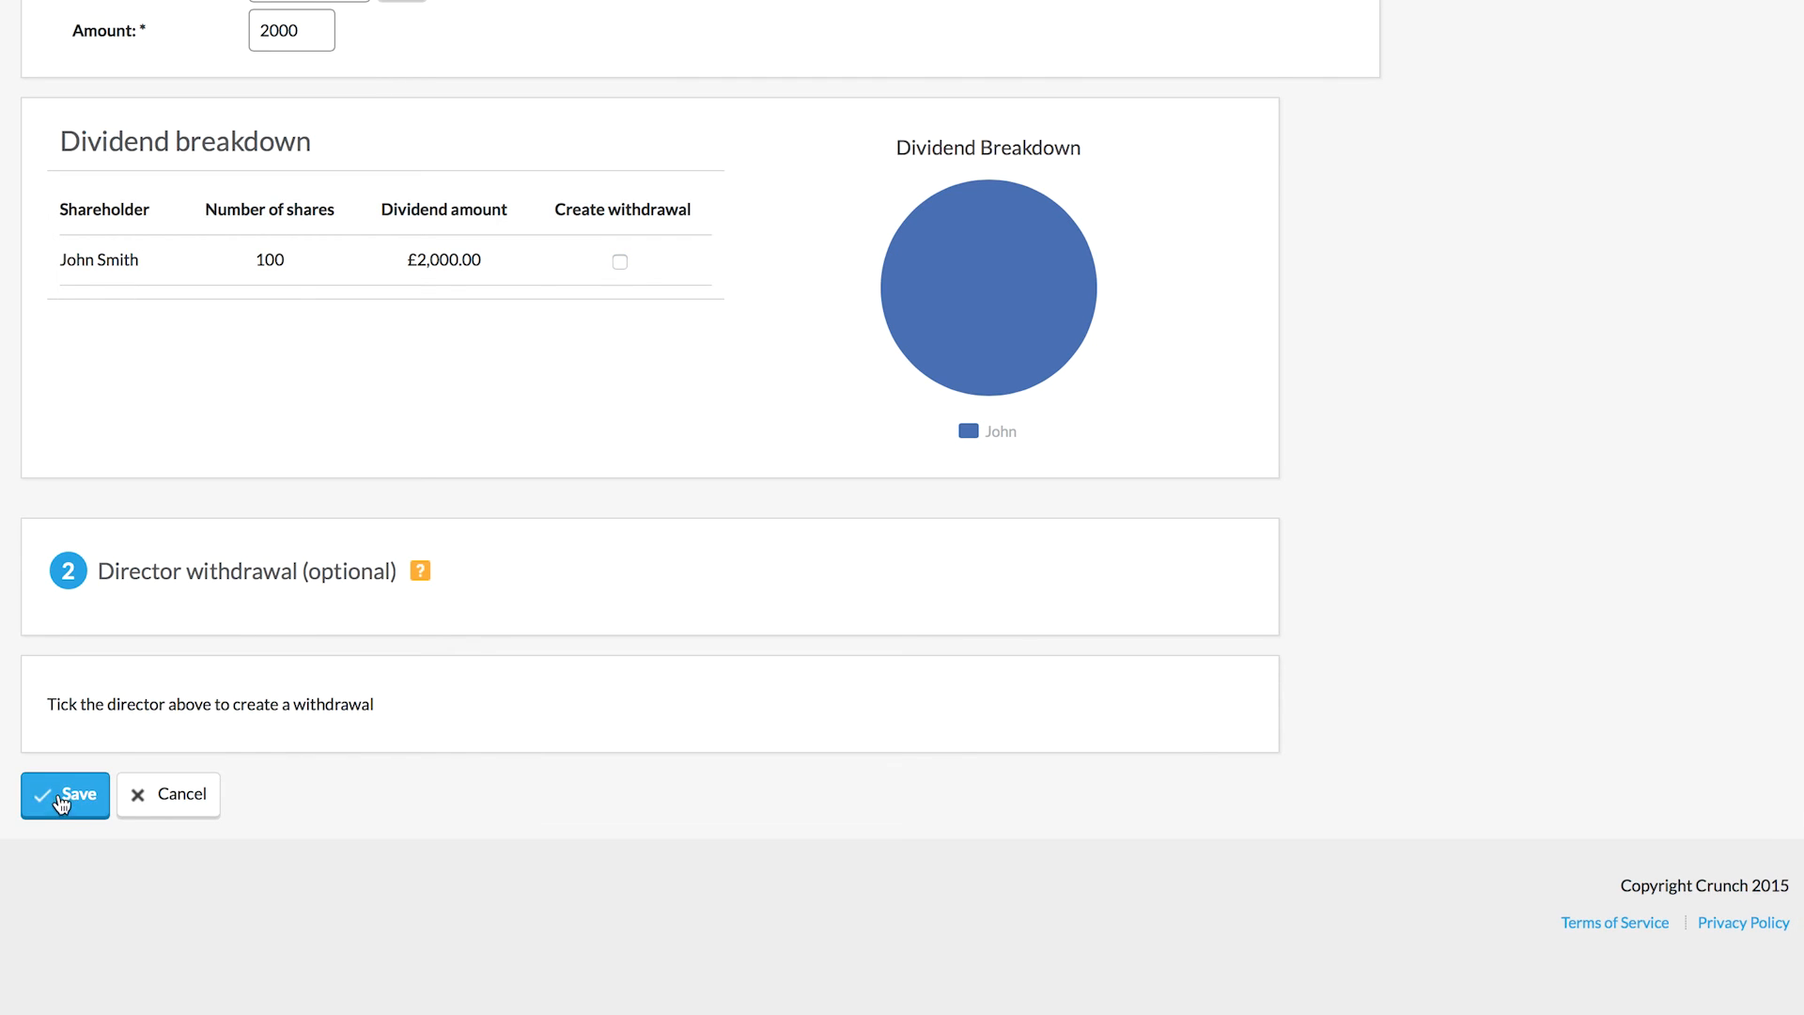
Step: Save the £2,000 dividend and return to the Pay Yourself dashboard showing £2,100.00 owed to John
left_click(64, 795)
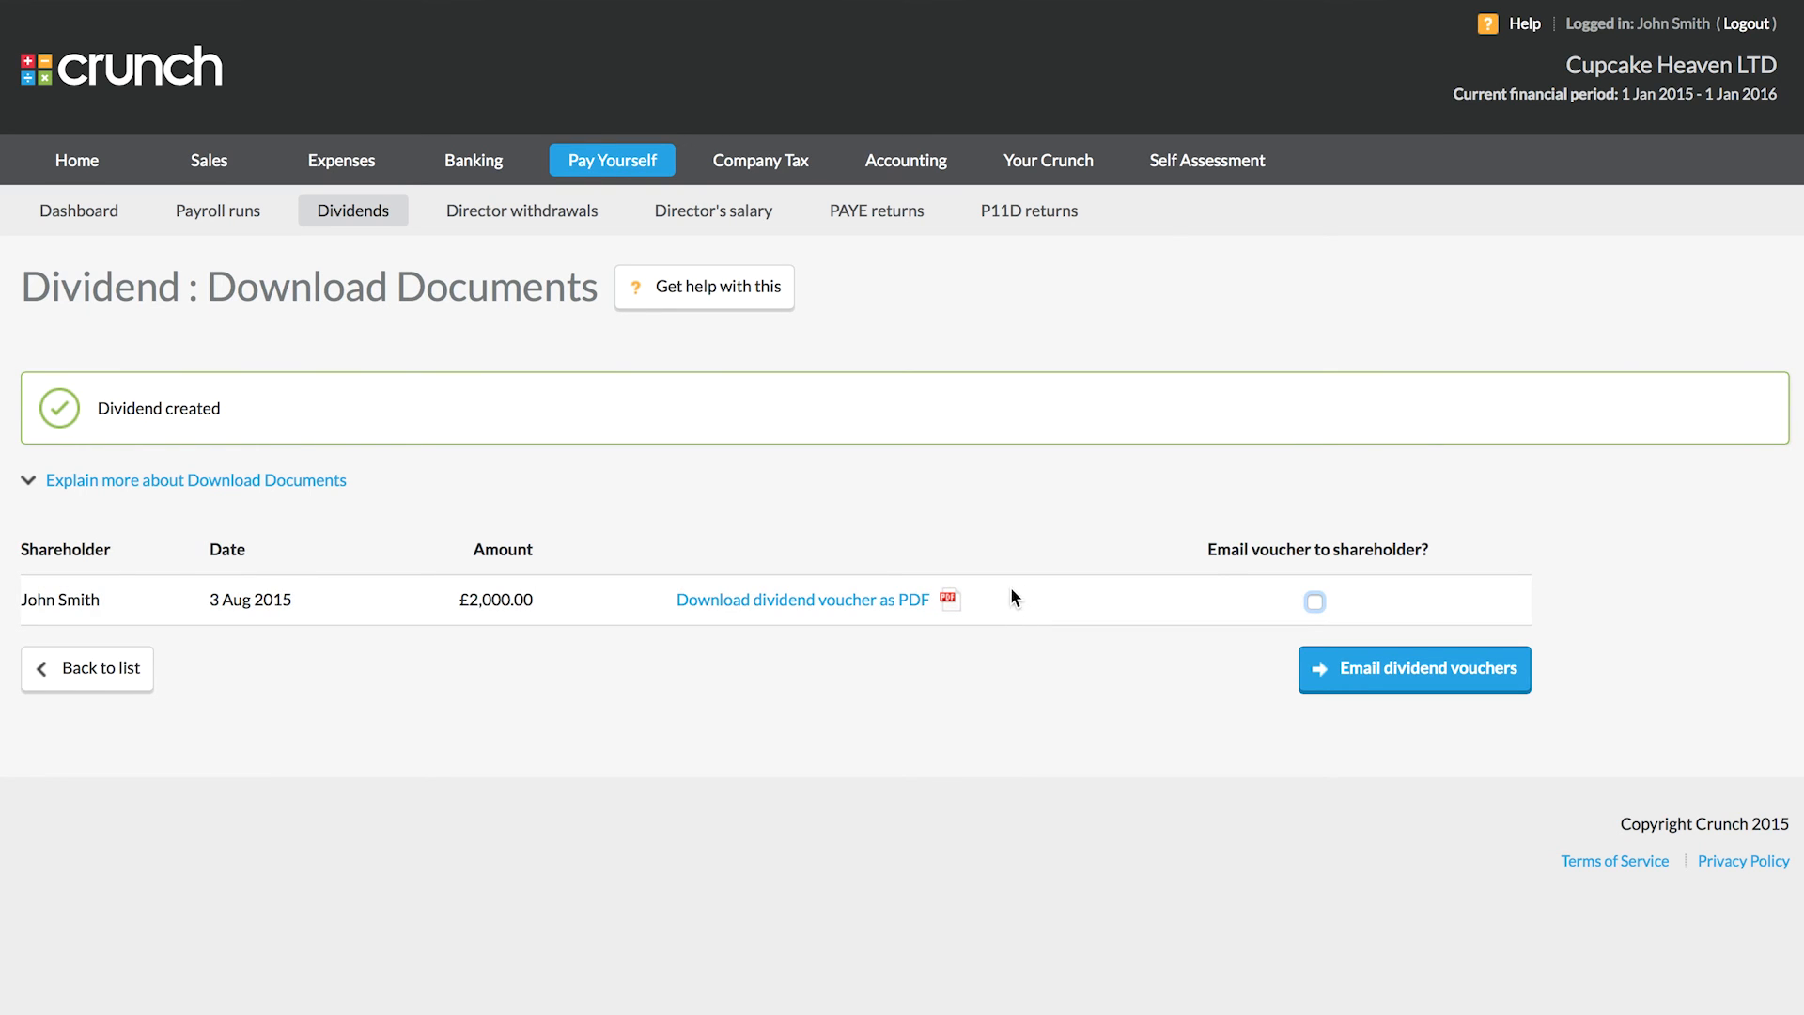
mouse_move(287, 331)
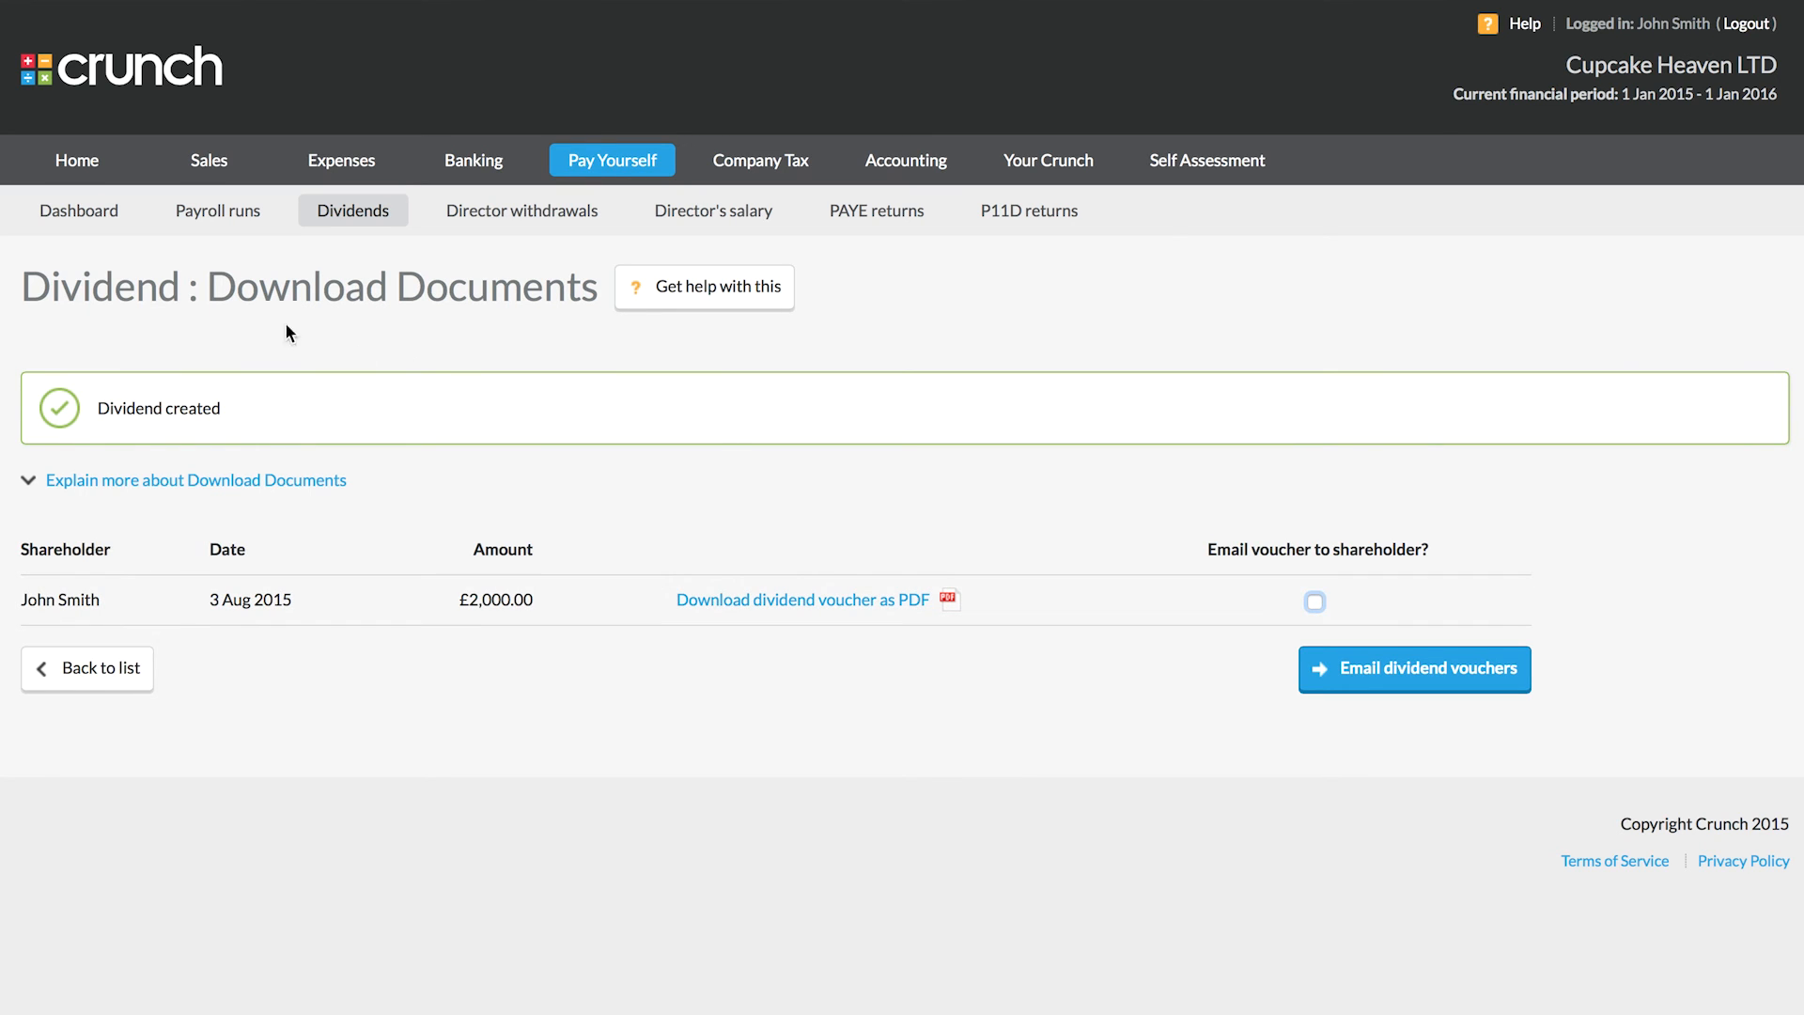
left_click(79, 210)
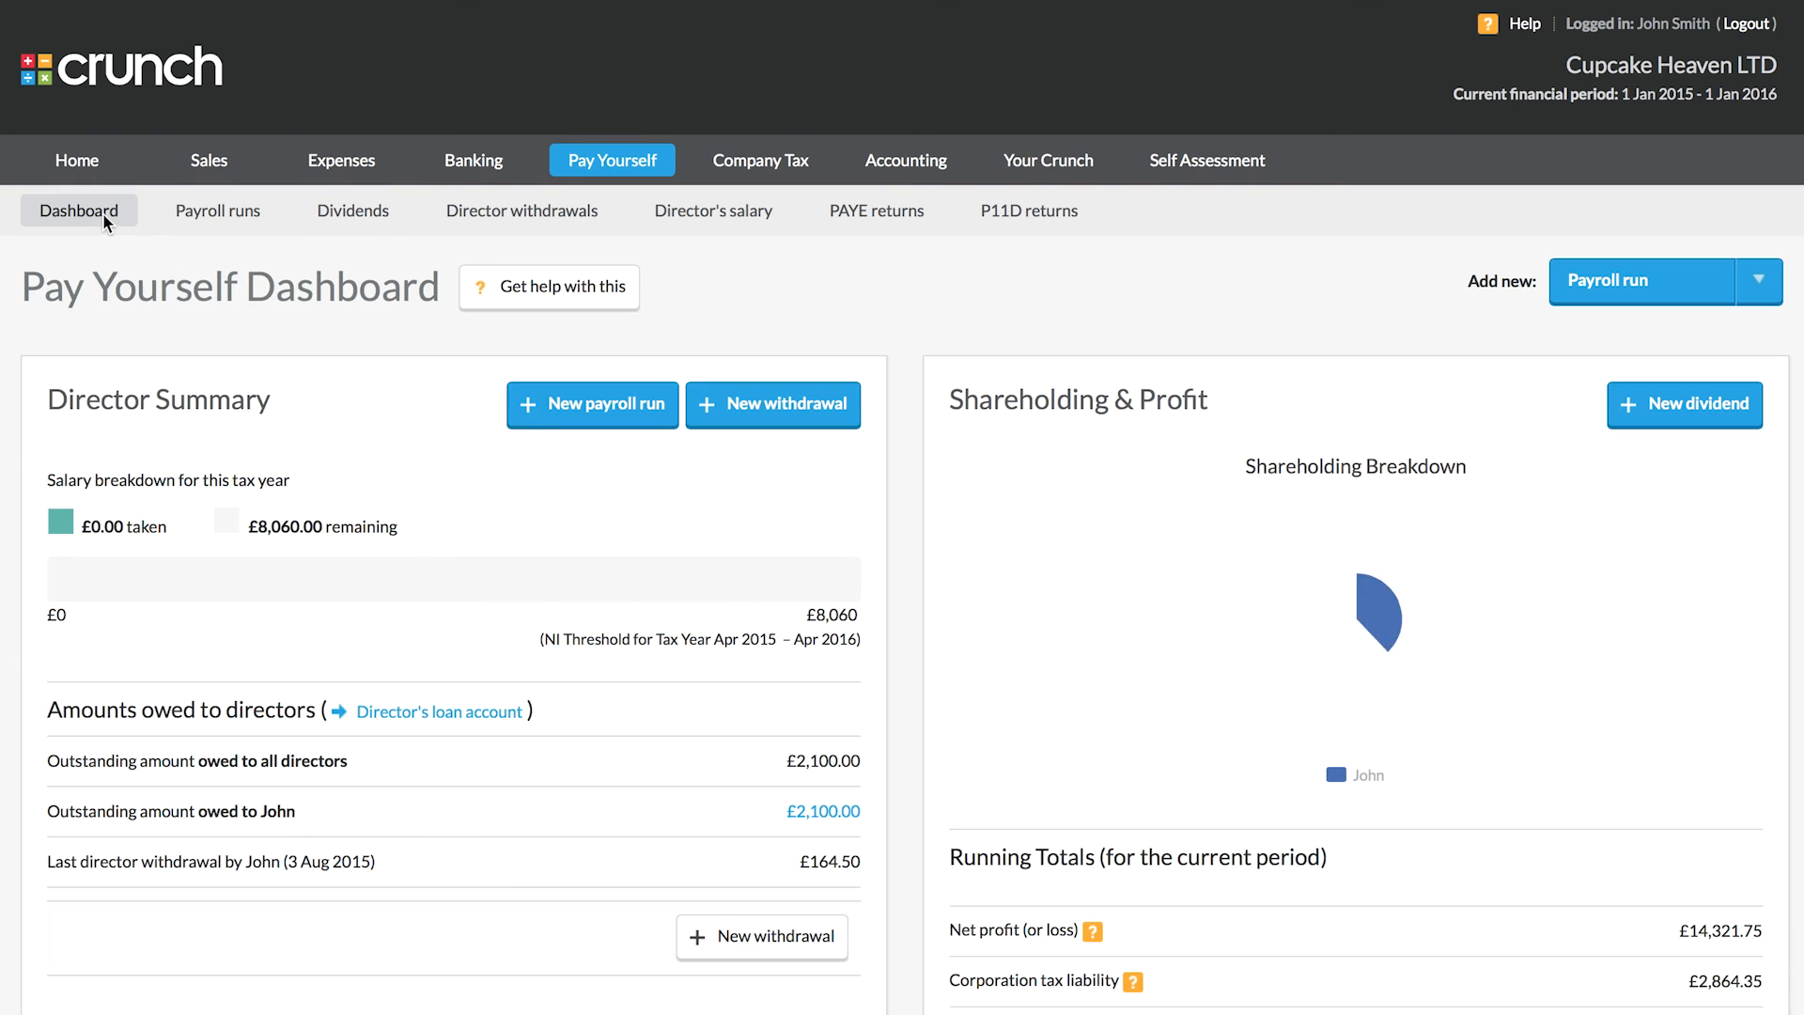